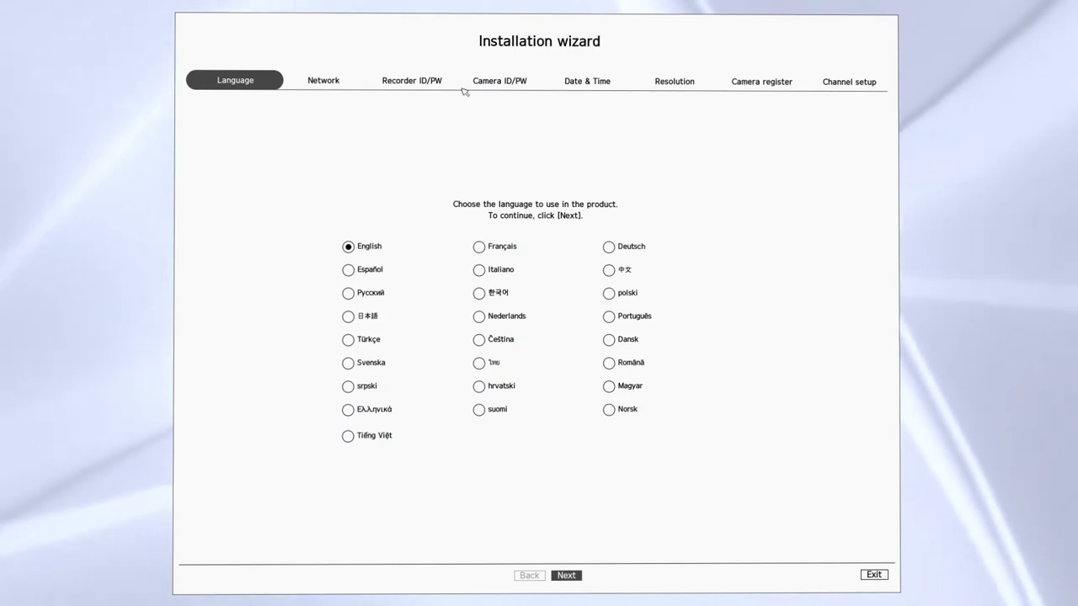
{"action": "mouse_move", "coordinate": [562, 347]}
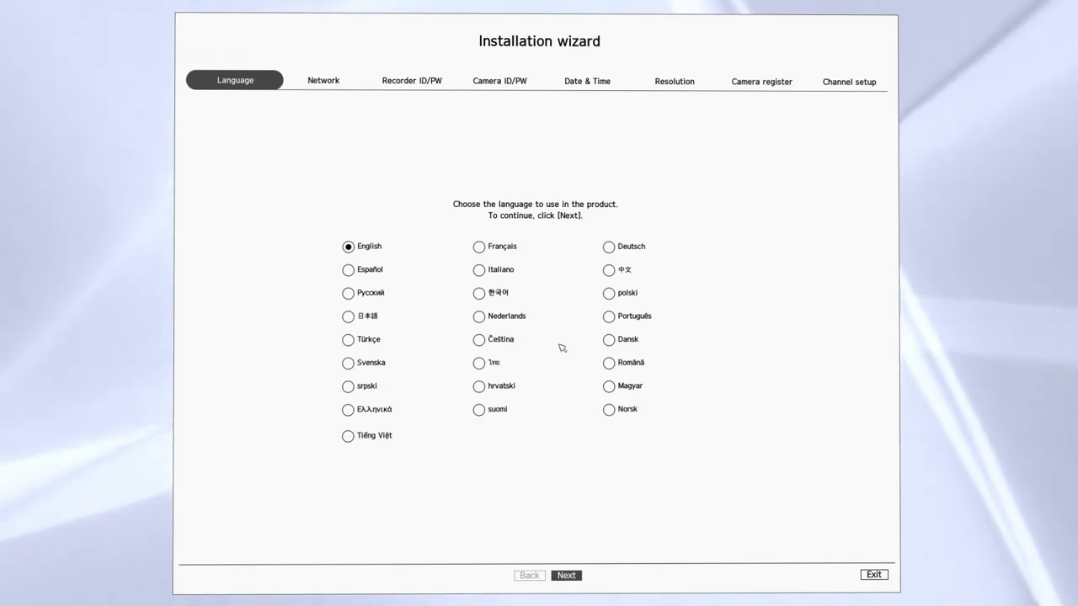
Keep English as the wizard language and accept the default network settings.
{"action": "left_click", "coordinate": [566, 575]}
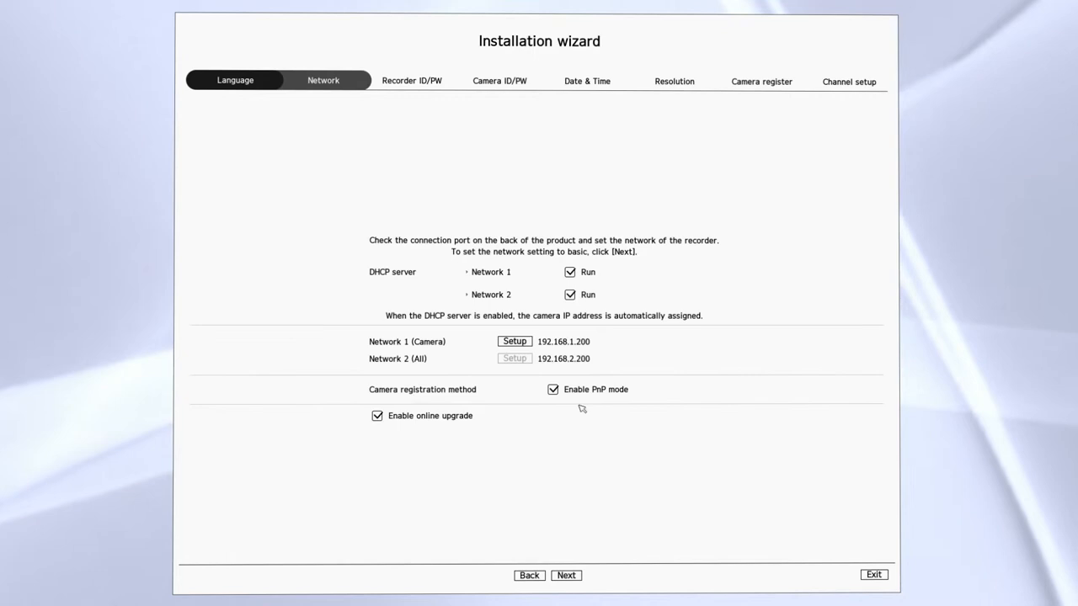
{"action": "left_click", "coordinate": [569, 295]}
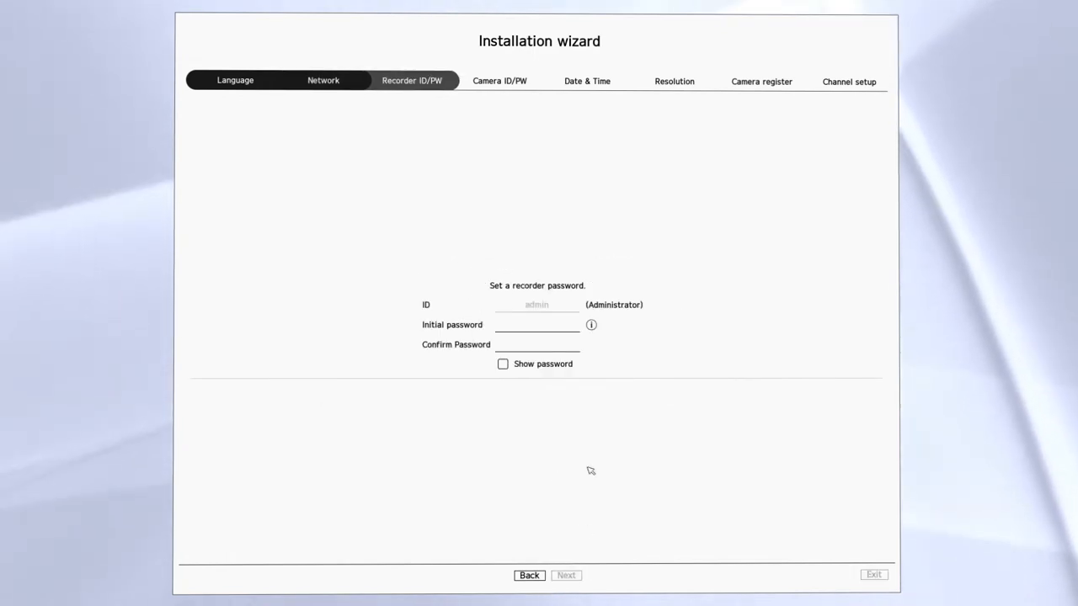
Enter the recorder's initial administrator password and the same password as confirmation.
{"action": "left_click", "coordinate": [537, 325]}
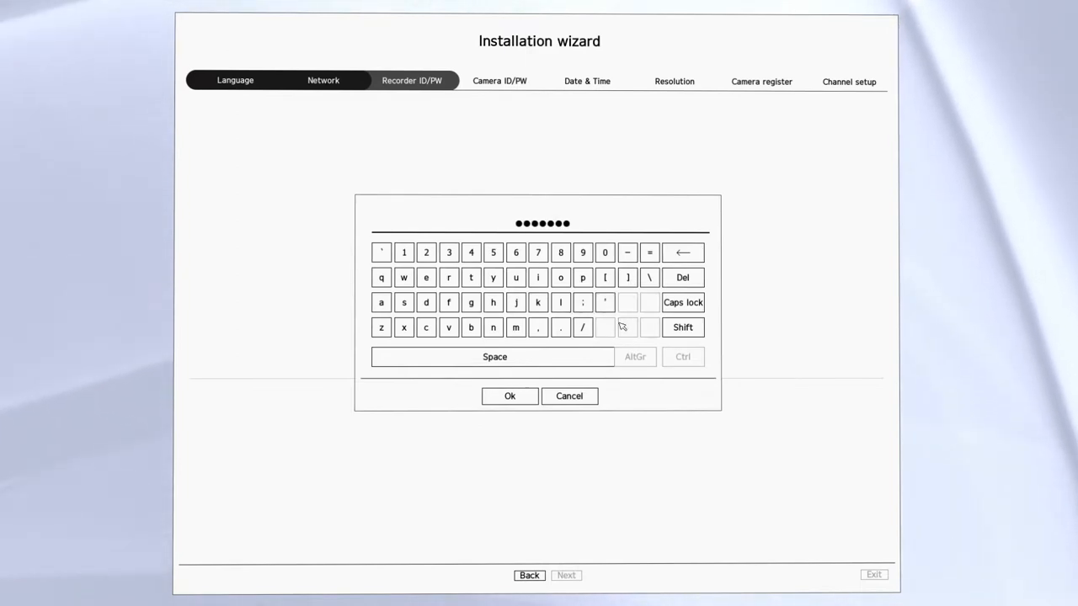
{"action": "left_click", "coordinate": [683, 327]}
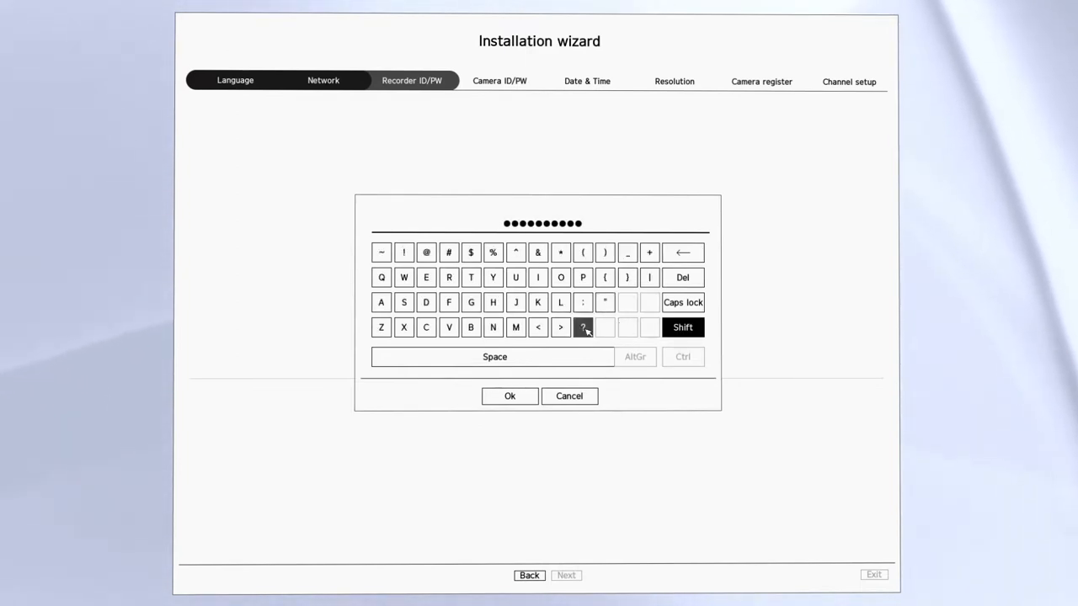
{"action": "left_click", "coordinate": [509, 396]}
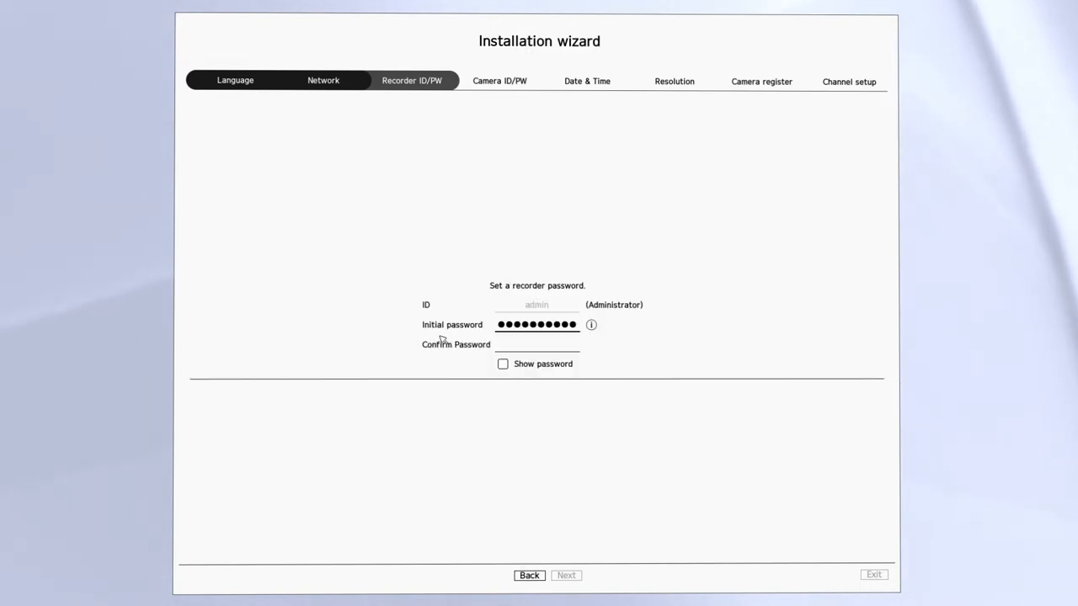
{"action": "left_click", "coordinate": [536, 343]}
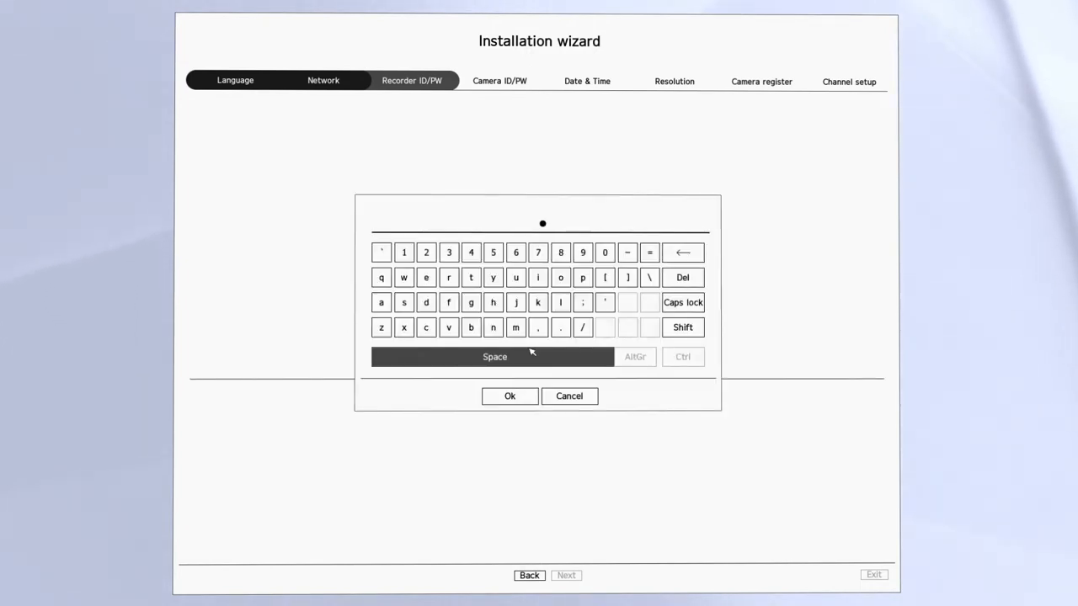
{"action": "left_click", "coordinate": [682, 327]}
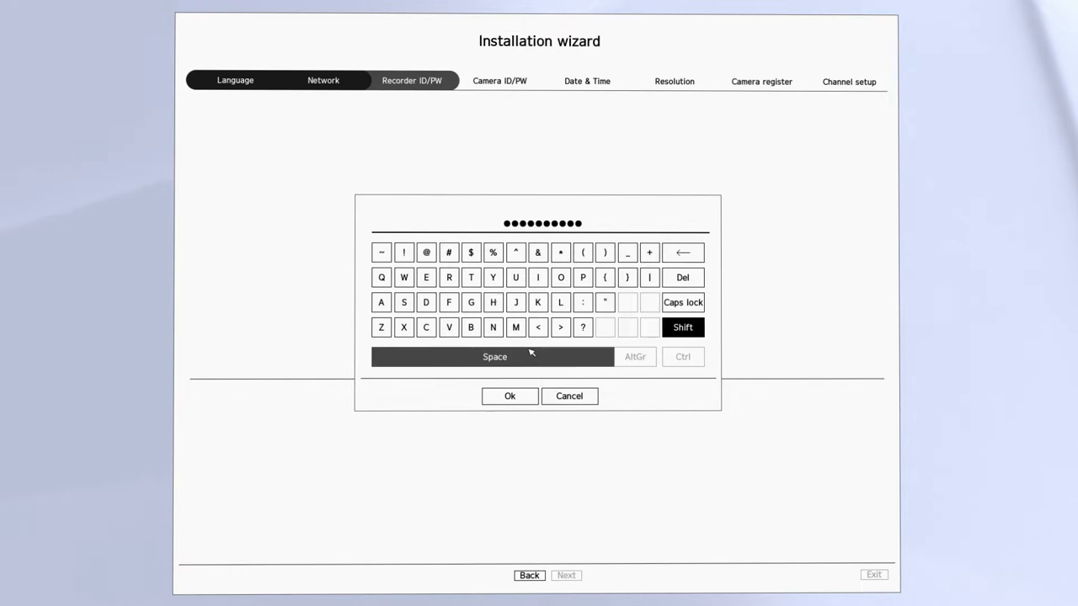
{"action": "left_click", "coordinate": [510, 396]}
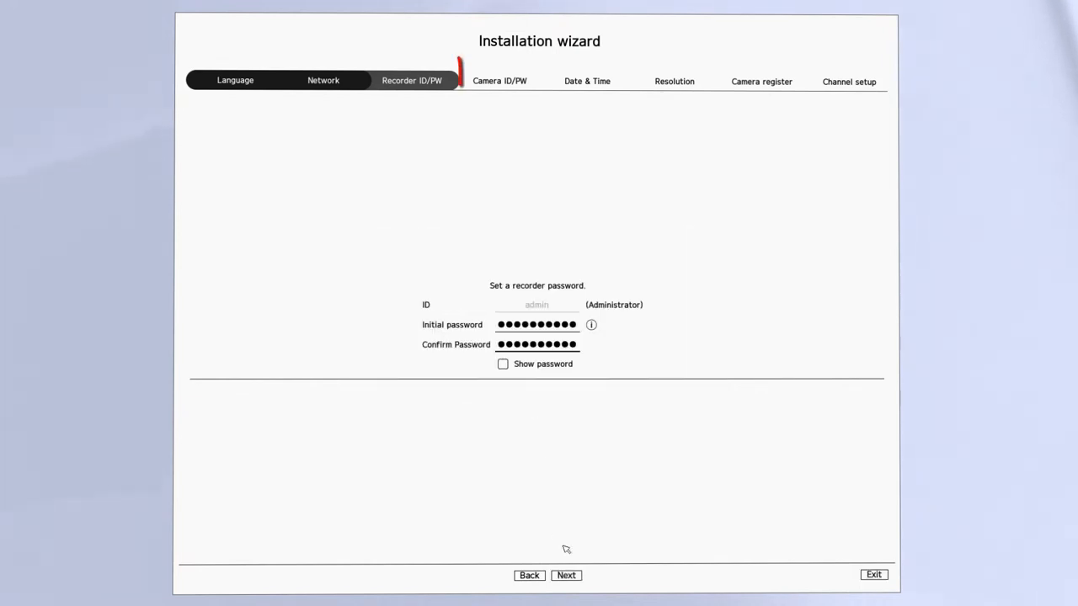
Enable camera credentials and add camera accounts root and admin with their passwords.
{"action": "left_click", "coordinate": [566, 576]}
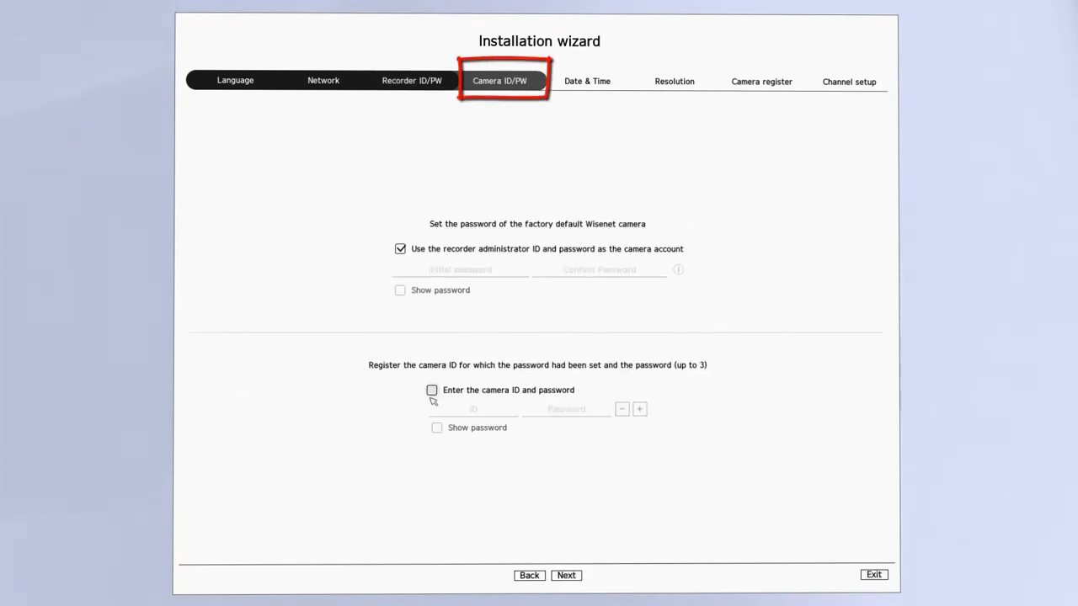
{"action": "mouse_move", "coordinate": [447, 263]}
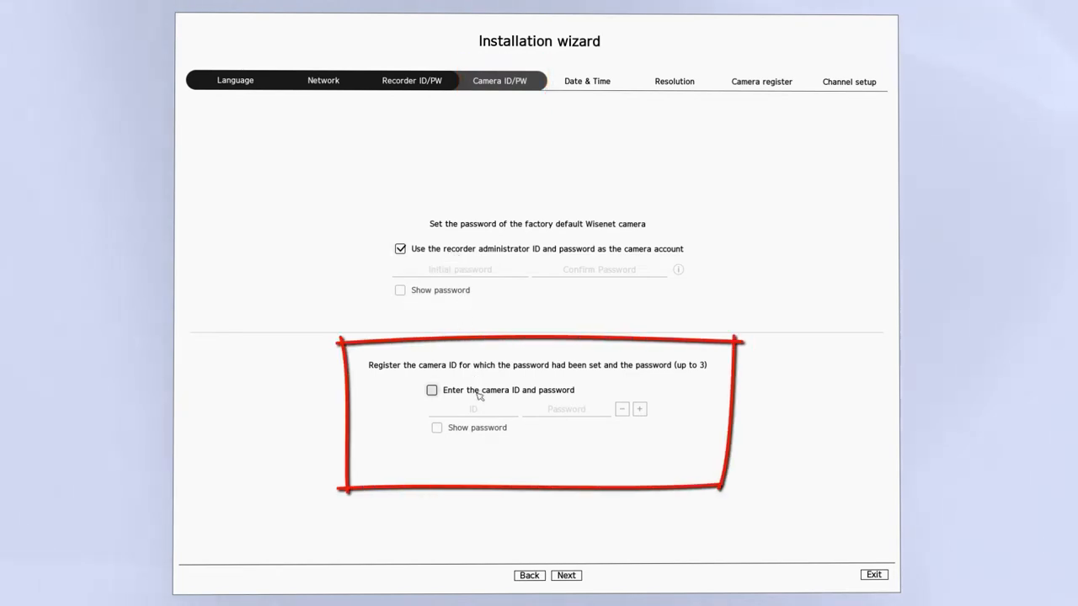
{"action": "left_click", "coordinate": [431, 390]}
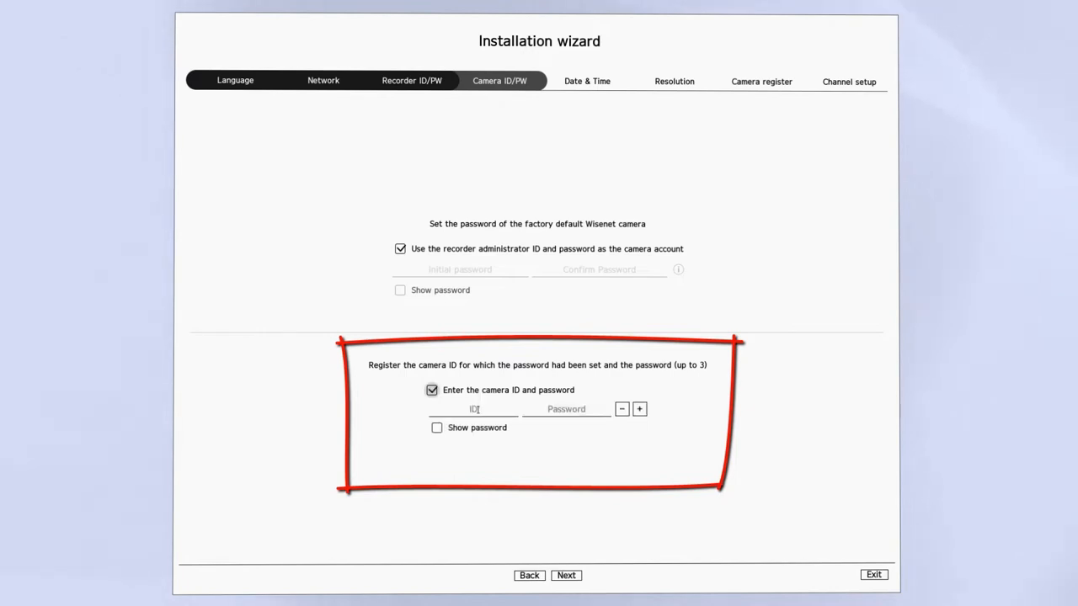
{"action": "left_click", "coordinate": [472, 409]}
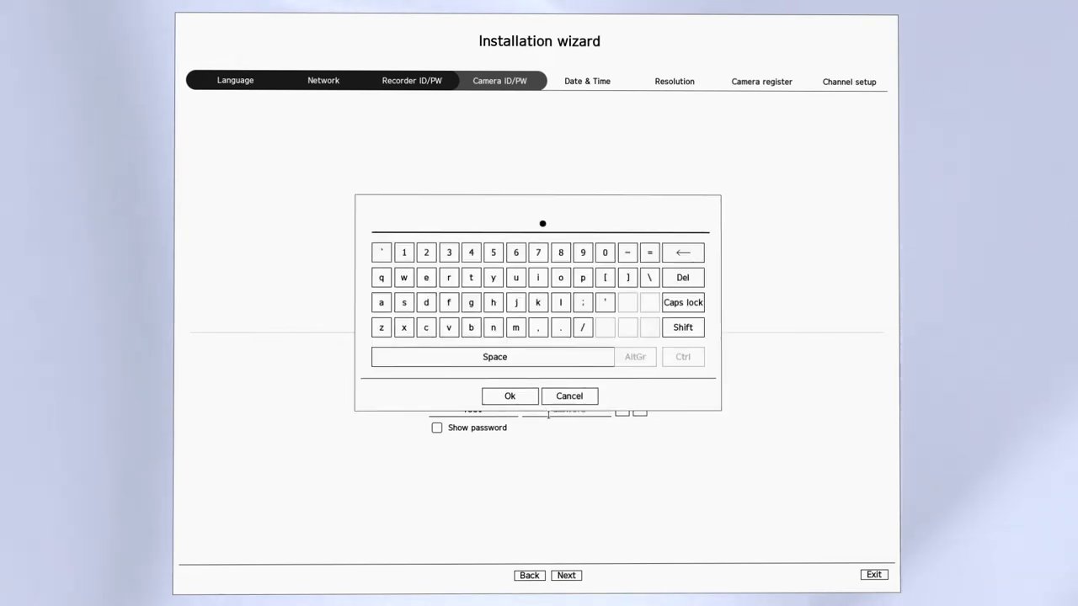
{"action": "left_click", "coordinate": [510, 395]}
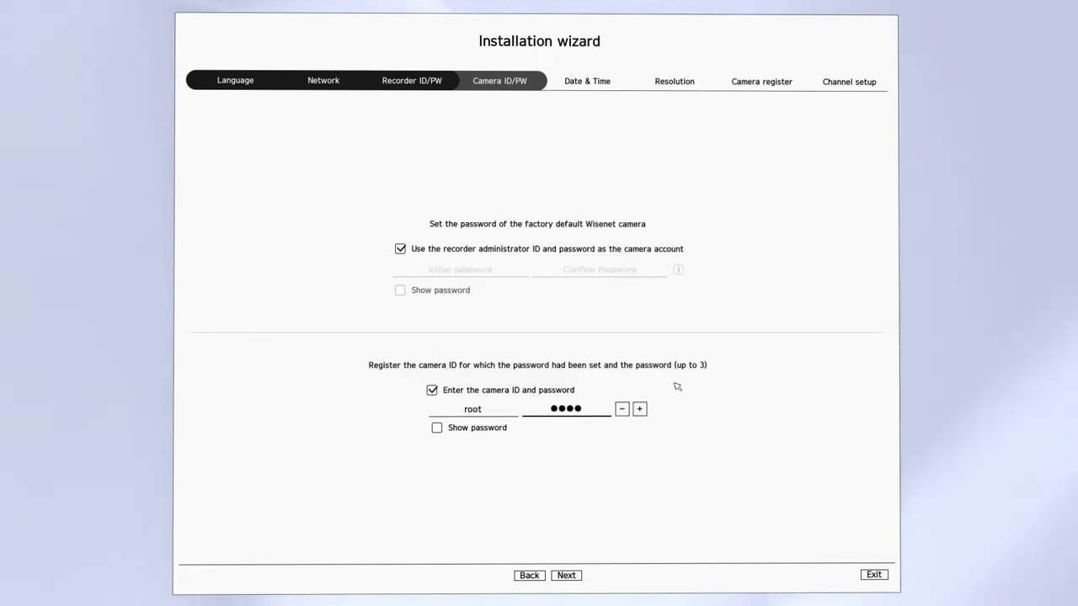
{"action": "left_click", "coordinate": [472, 408]}
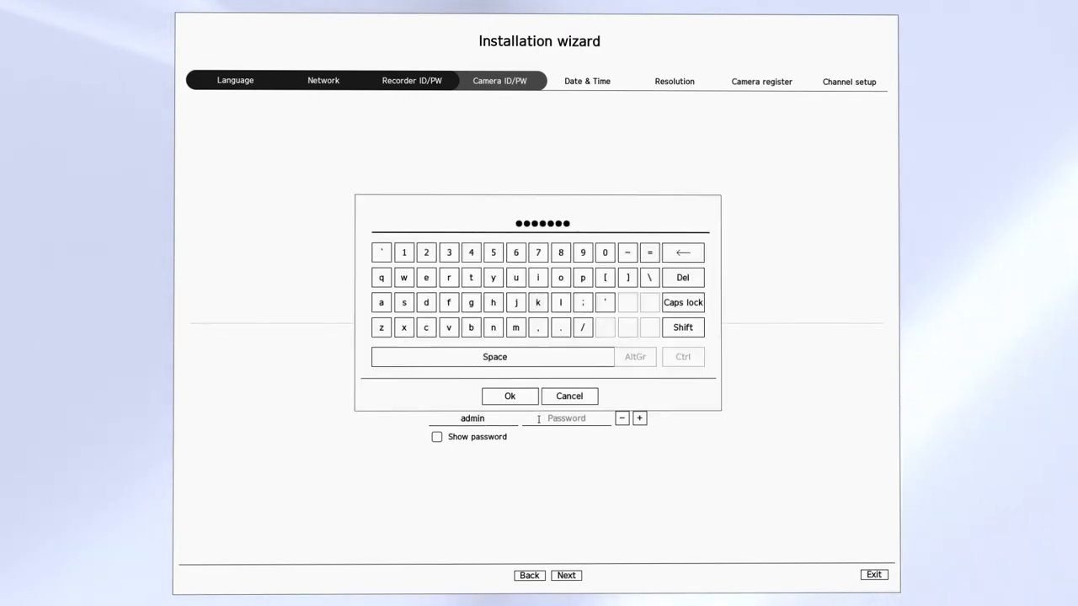
{"action": "left_click", "coordinate": [510, 396]}
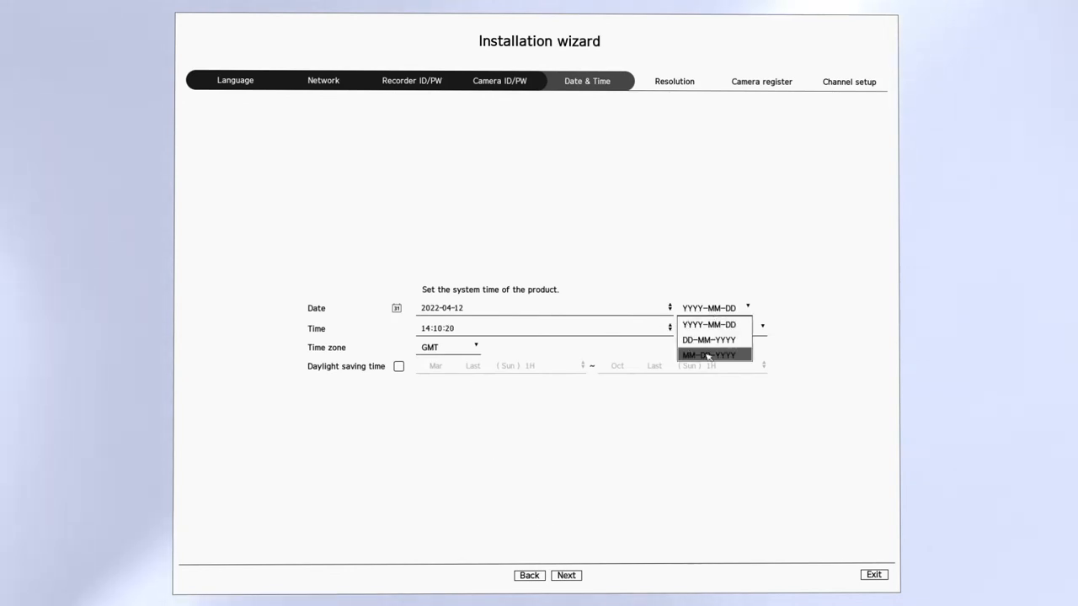
Set MM-DD-YYYY date format and GMT-05:00 time zone, then continue to camera registration.
{"action": "left_click", "coordinate": [714, 354]}
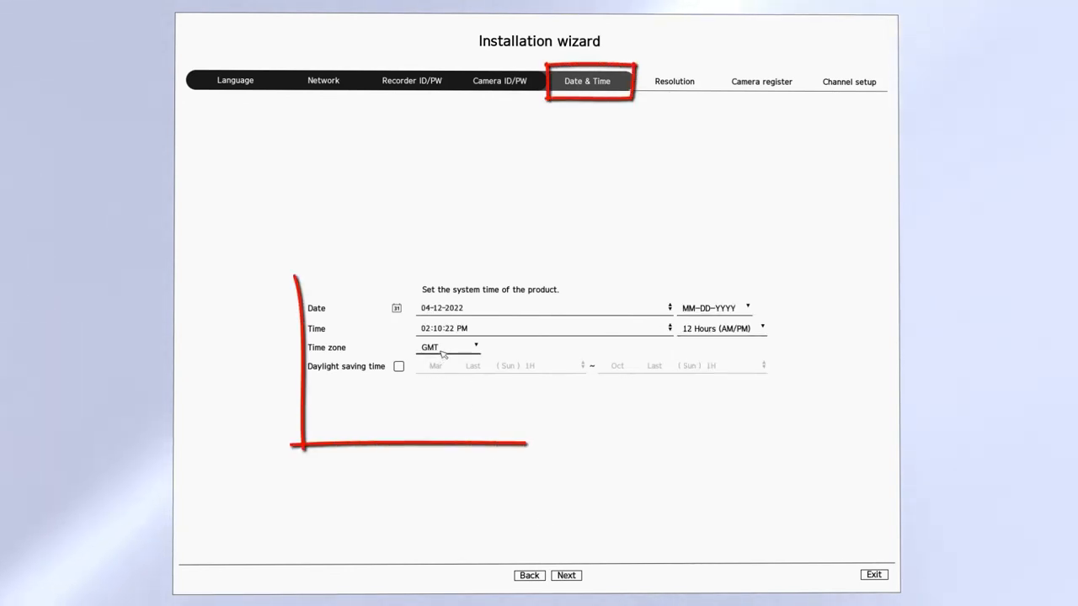
{"action": "left_click", "coordinate": [448, 347]}
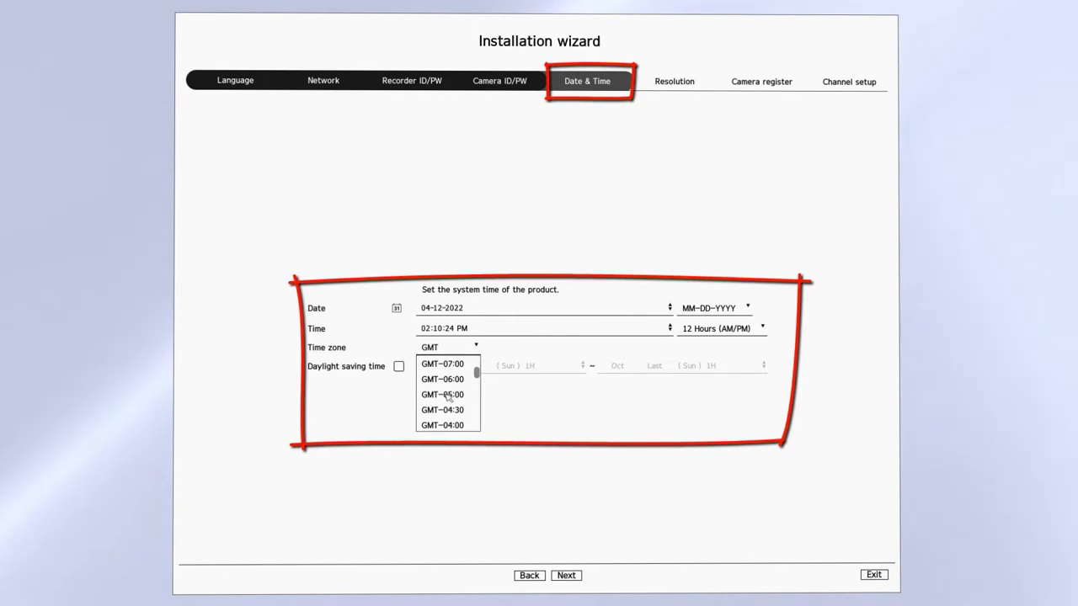
{"action": "left_click", "coordinate": [442, 394]}
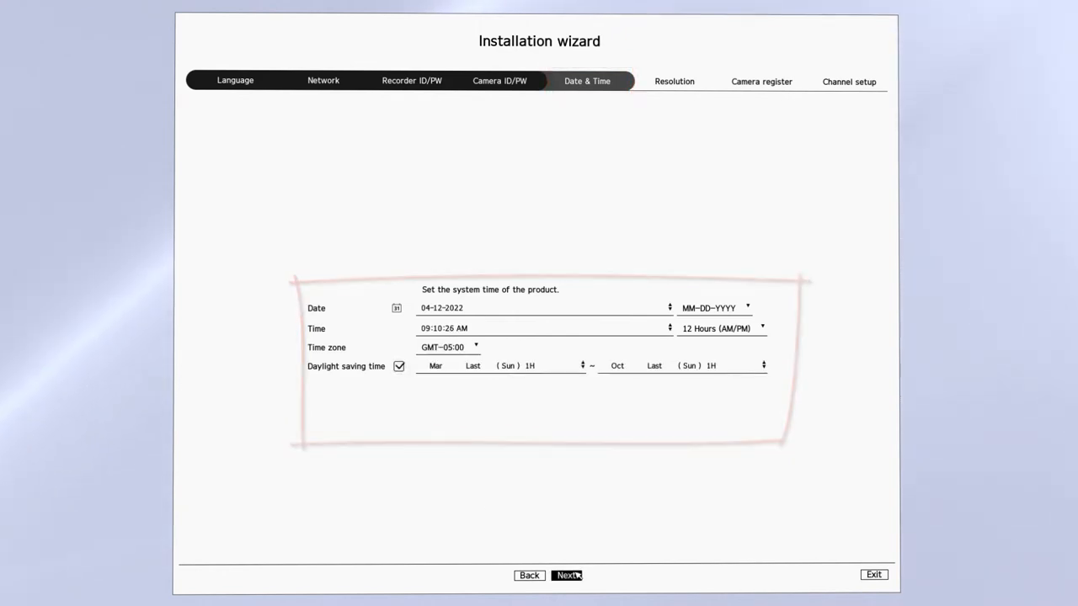
{"action": "left_click", "coordinate": [565, 575]}
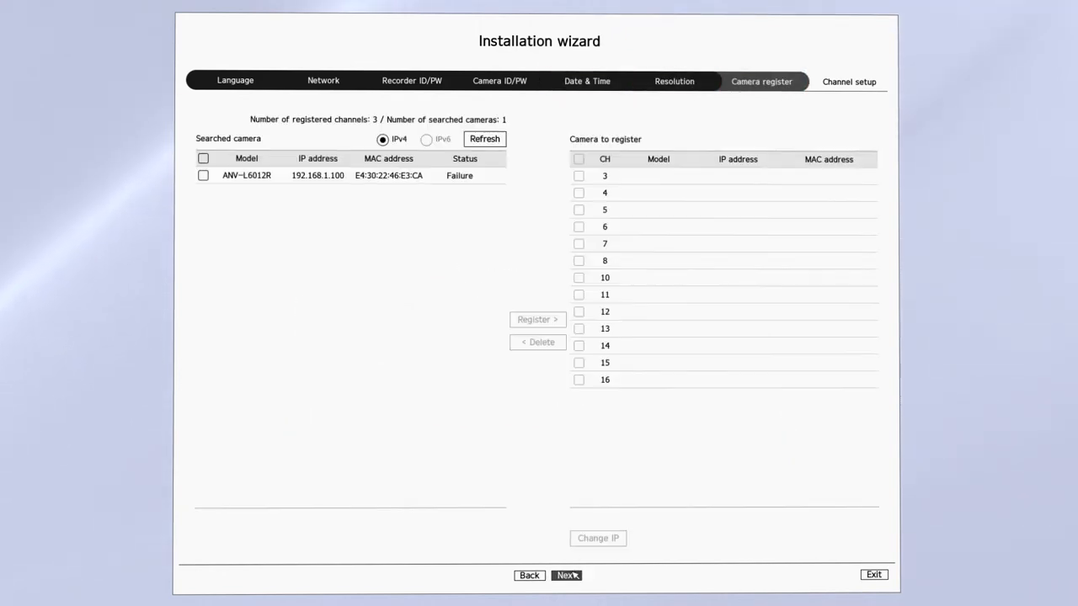
{"action": "mouse_move", "coordinate": [681, 345]}
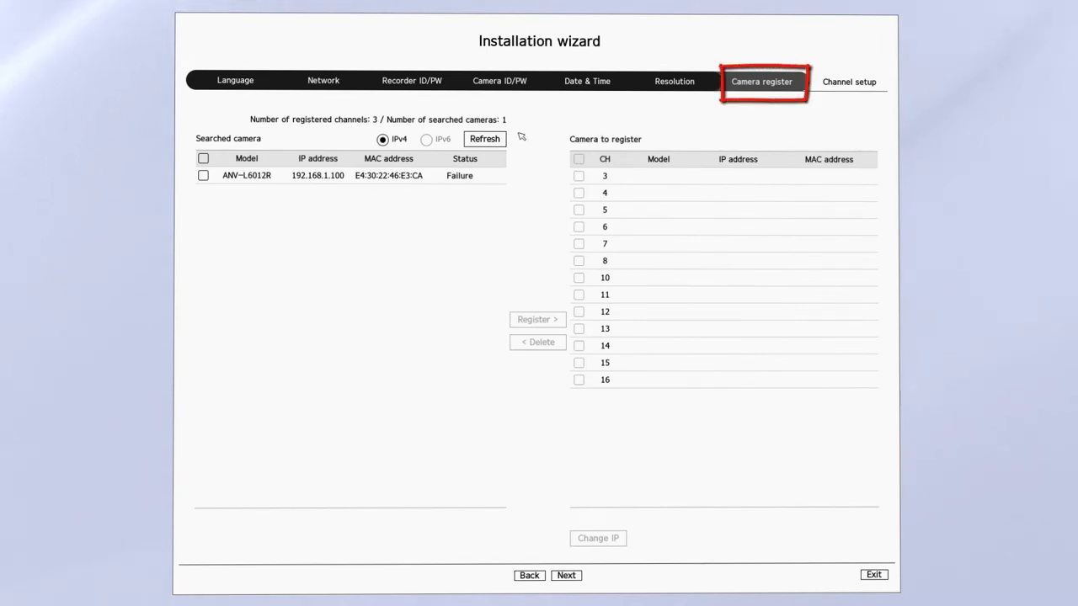
Rescan until ANV-L6012R, WV-SF548 and M3203 all show Registered, then continue.
{"action": "left_click", "coordinate": [484, 138]}
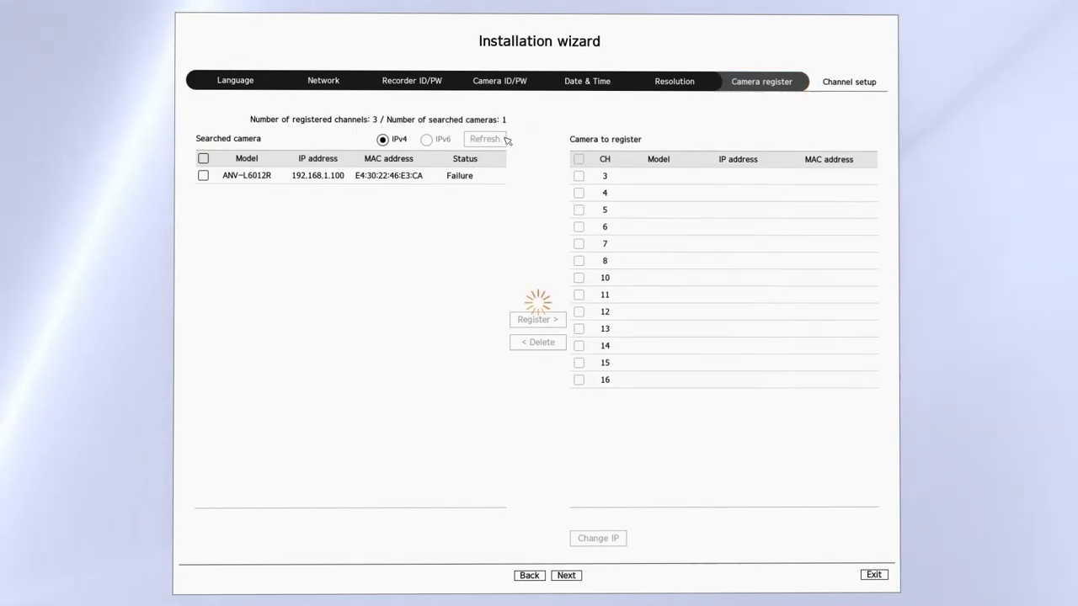
{"action": "mouse_move", "coordinate": [526, 145]}
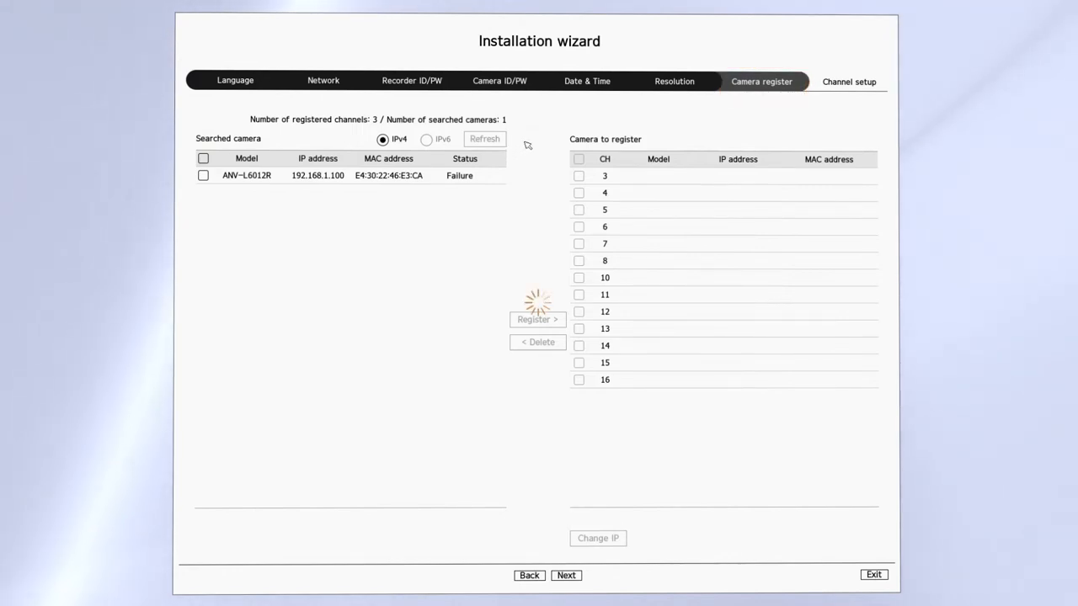
{"action": "left_click", "coordinate": [484, 139]}
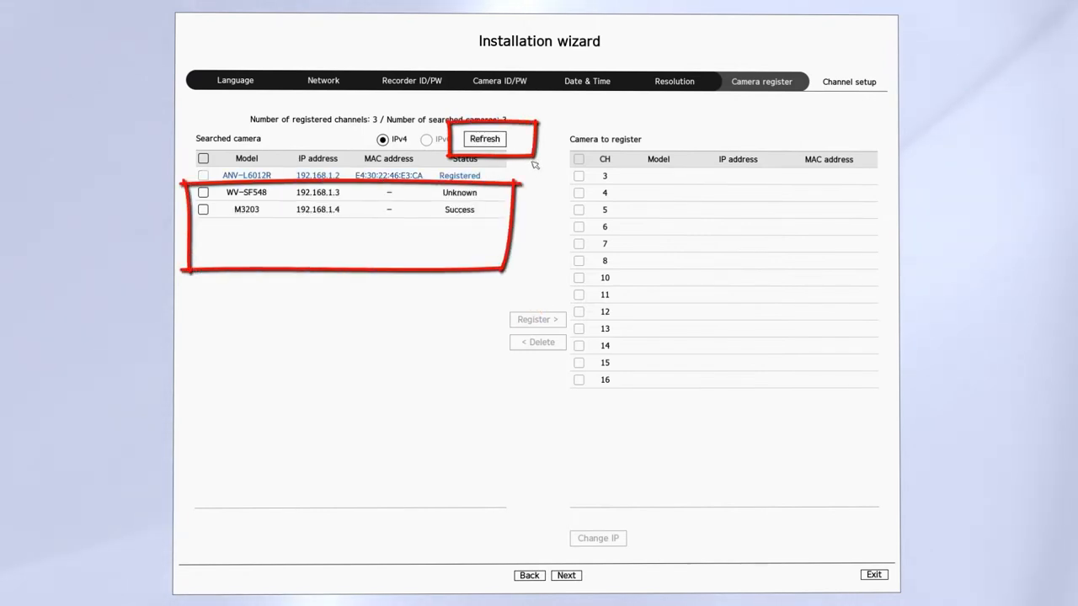
{"action": "left_click", "coordinate": [485, 139]}
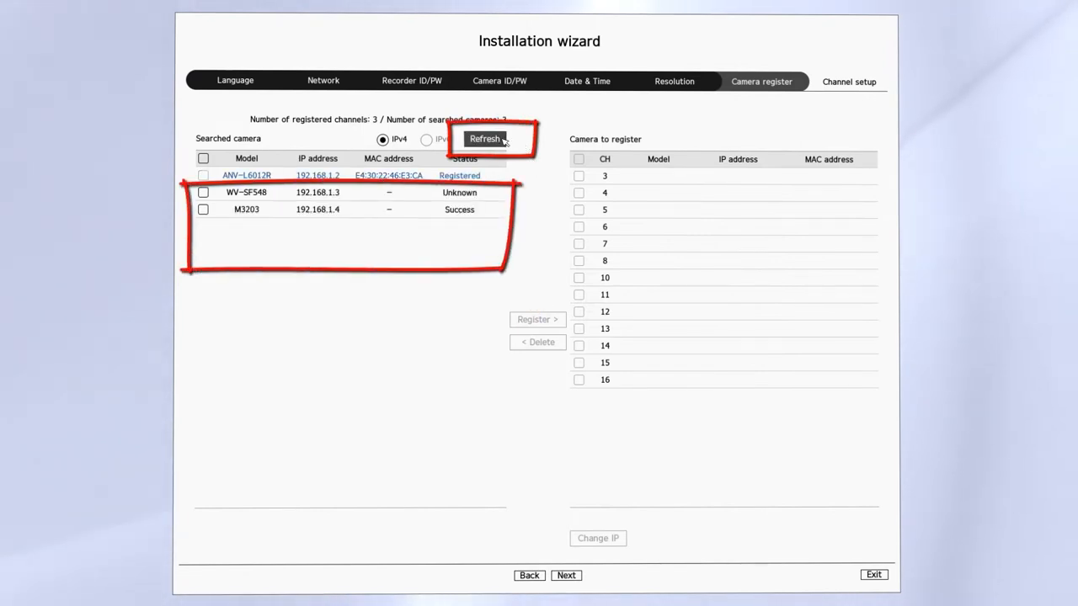
{"action": "left_click", "coordinate": [484, 138]}
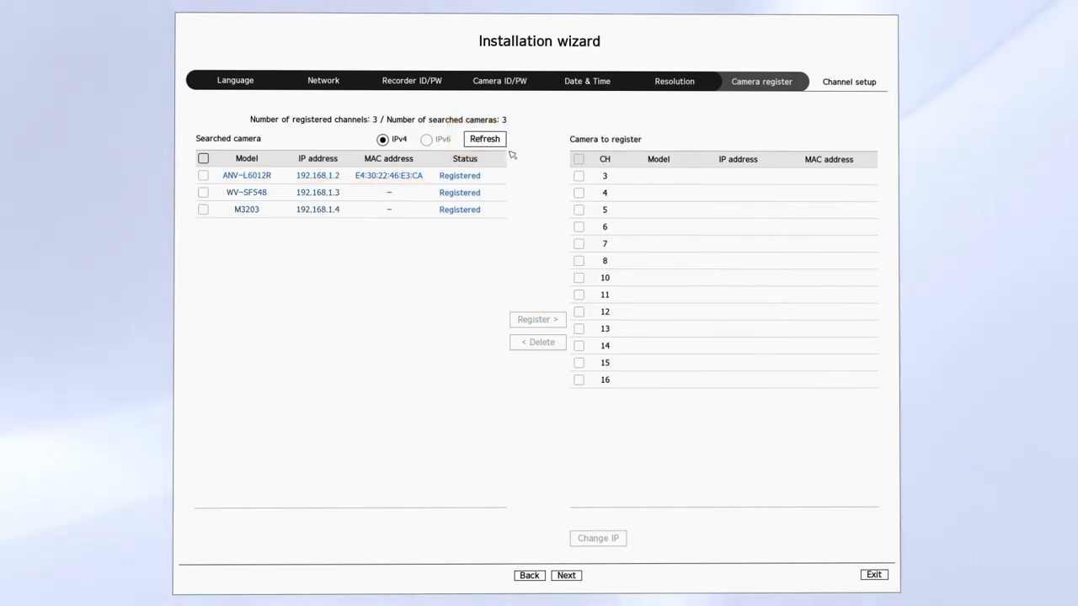
{"action": "left_click", "coordinate": [484, 139]}
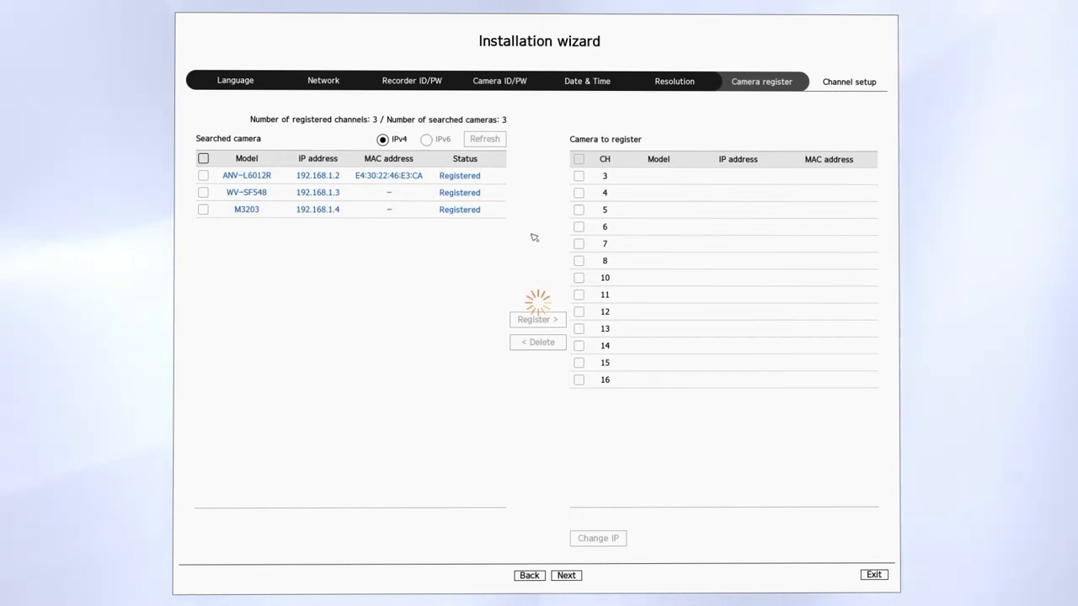
{"action": "left_click", "coordinate": [566, 575]}
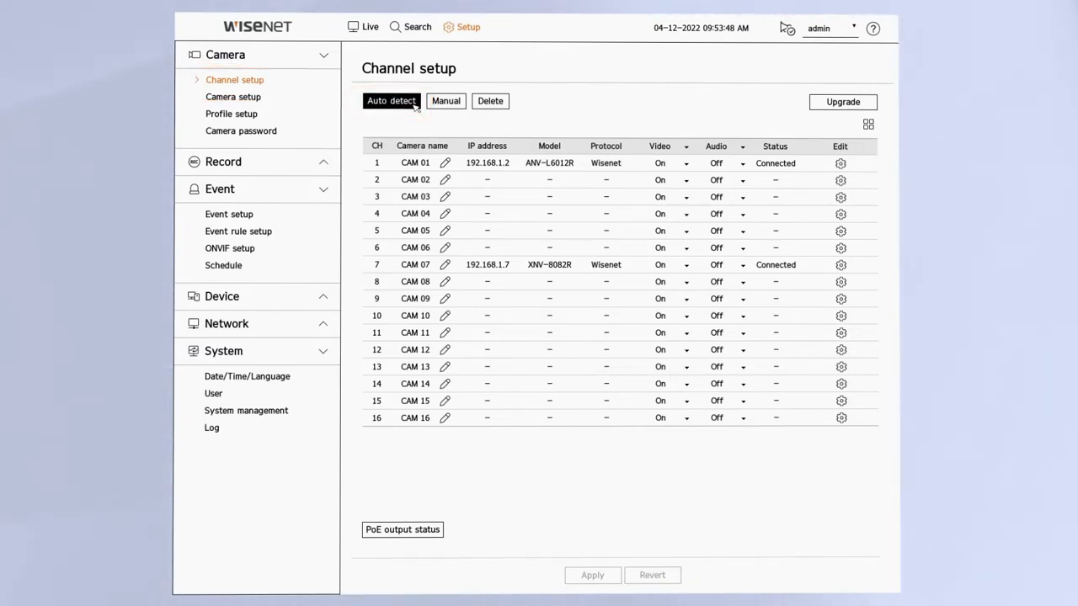
In Auto detect, register WV-SF548 to channel 2 and M3203 to channel 3.
{"action": "left_click", "coordinate": [391, 100]}
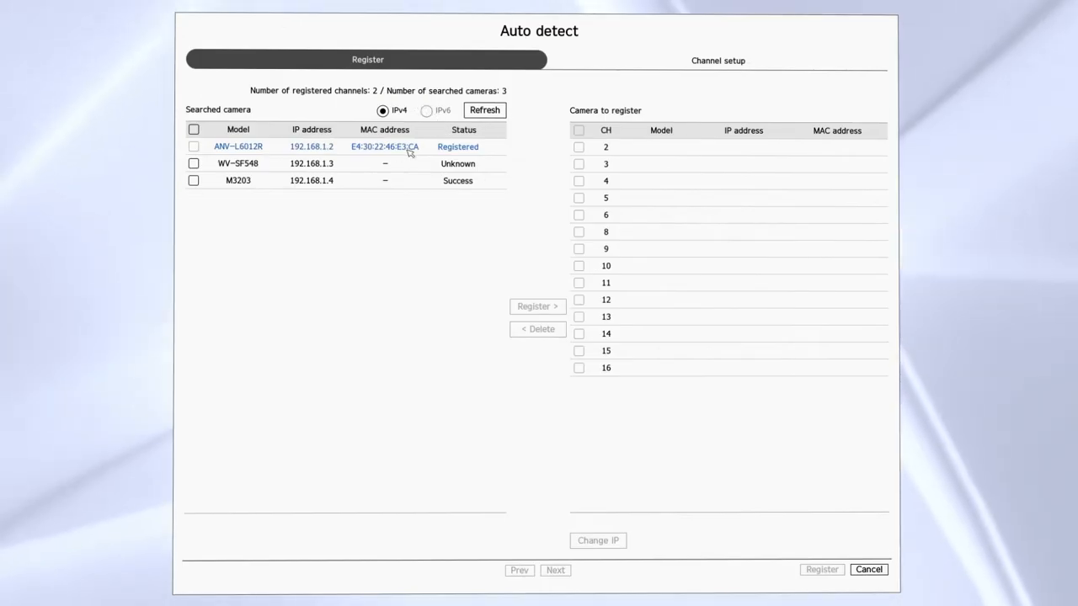
{"action": "left_click", "coordinate": [194, 164]}
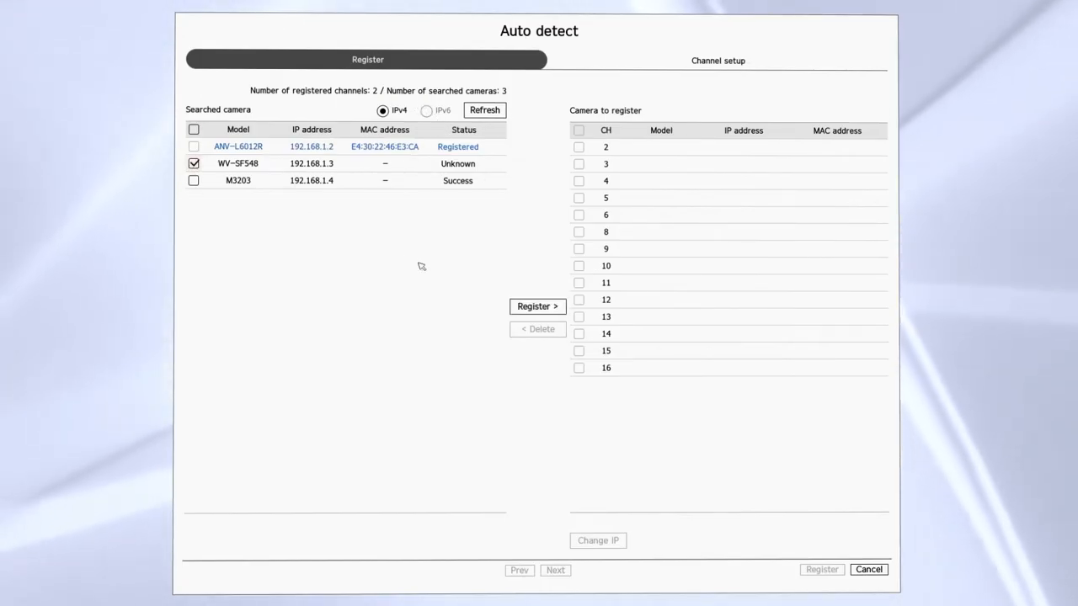
{"action": "left_click", "coordinate": [538, 306]}
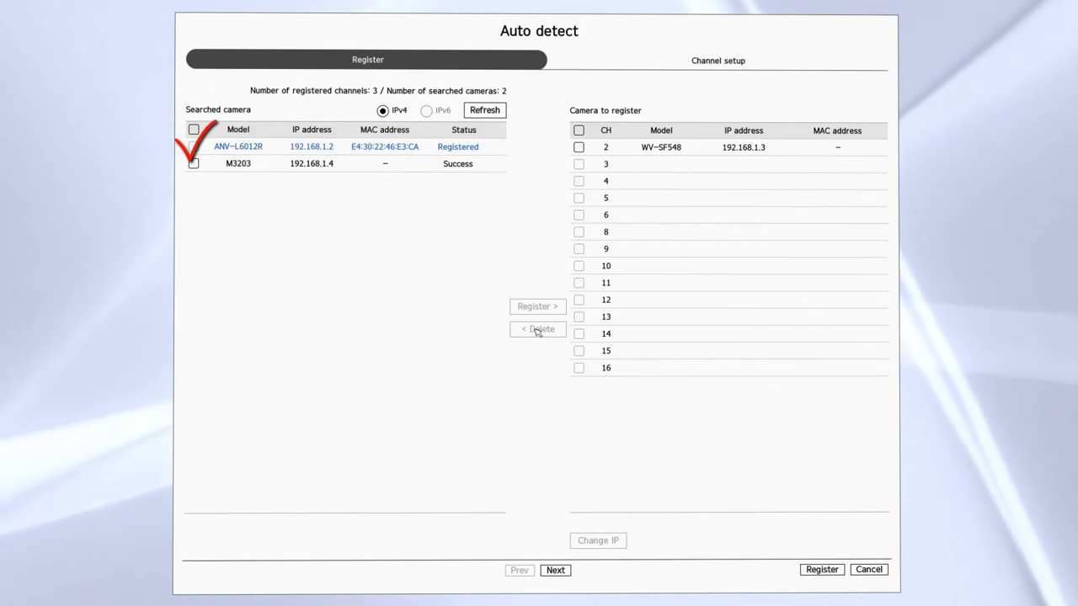
{"action": "mouse_move", "coordinate": [690, 155]}
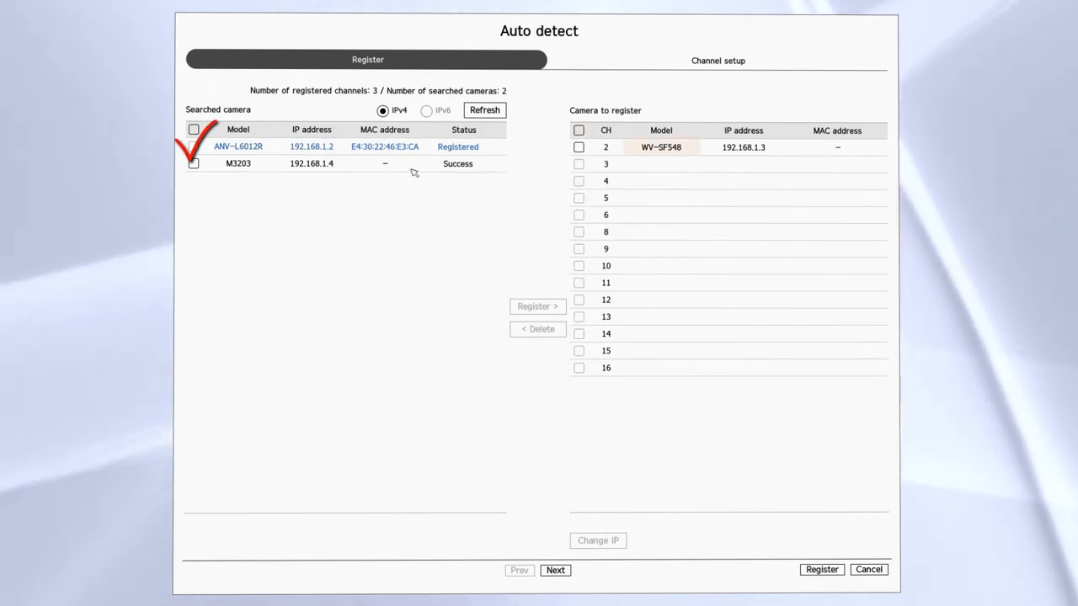
{"action": "left_click", "coordinate": [194, 163]}
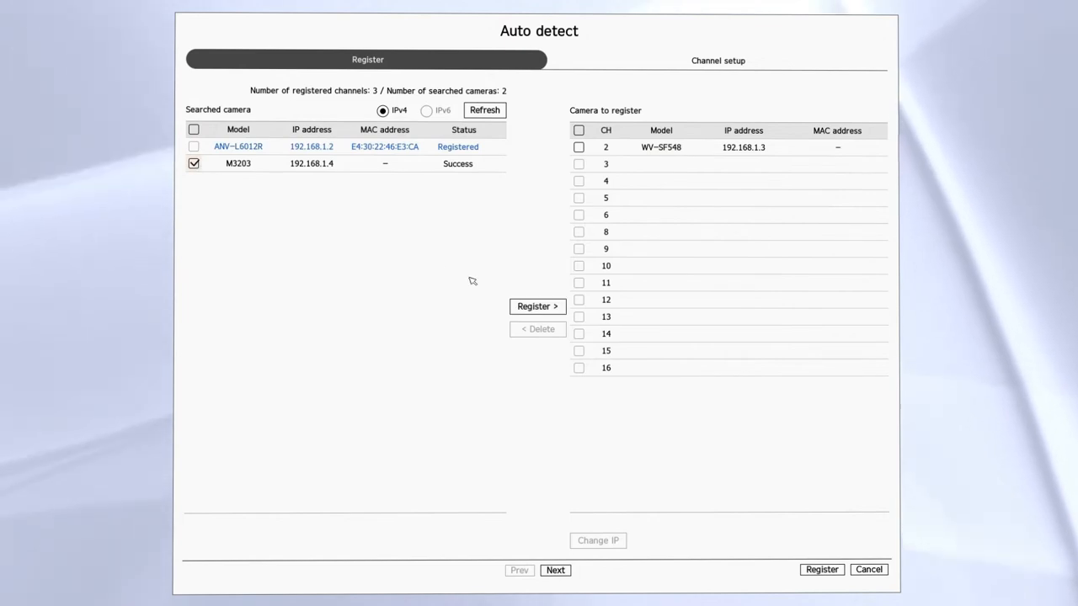
{"action": "left_click", "coordinate": [538, 306]}
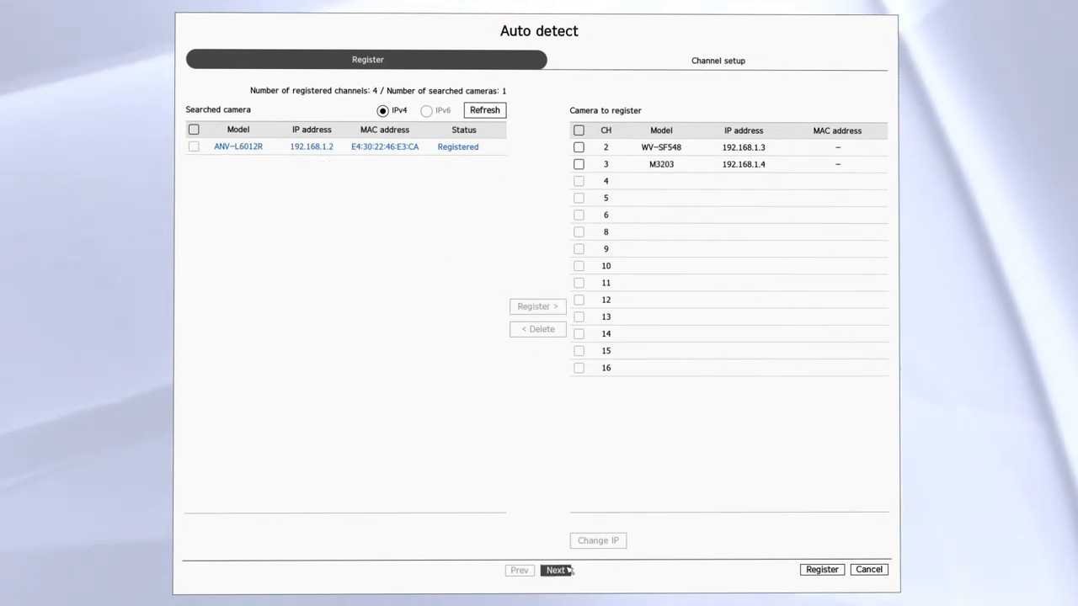
Leave Auto detect without saving, view Camera password, then return to Channel setup.
{"action": "left_click", "coordinate": [555, 570]}
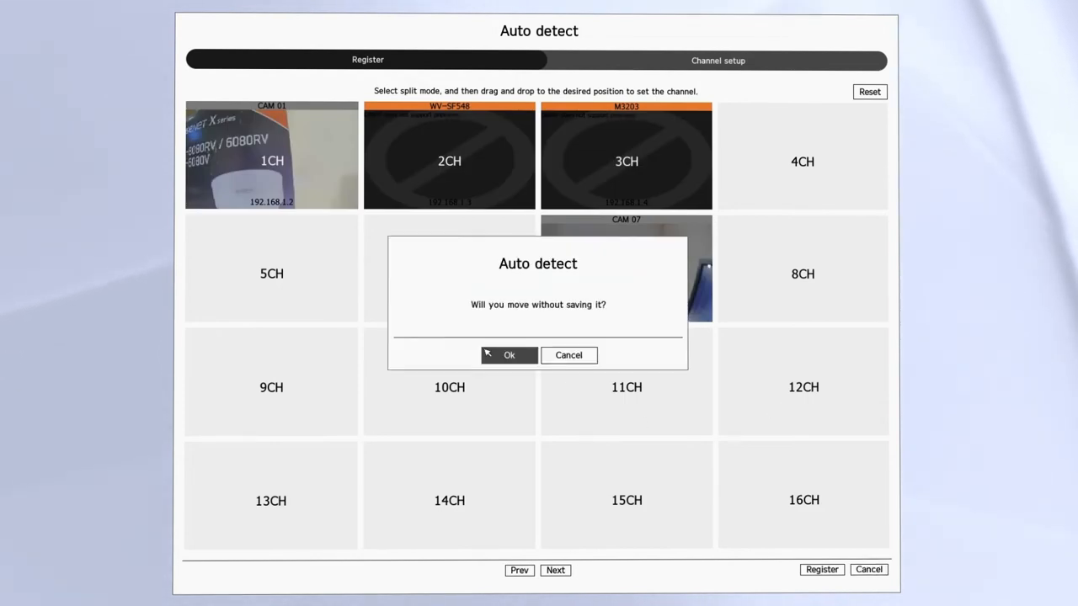
{"action": "left_click", "coordinate": [509, 354]}
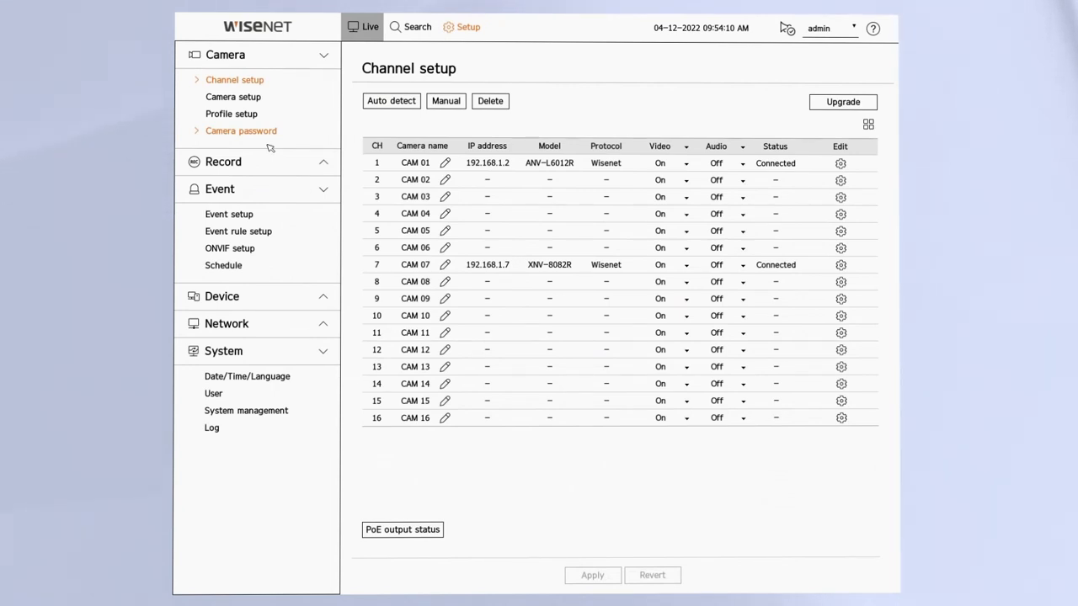
{"action": "left_click", "coordinate": [241, 130]}
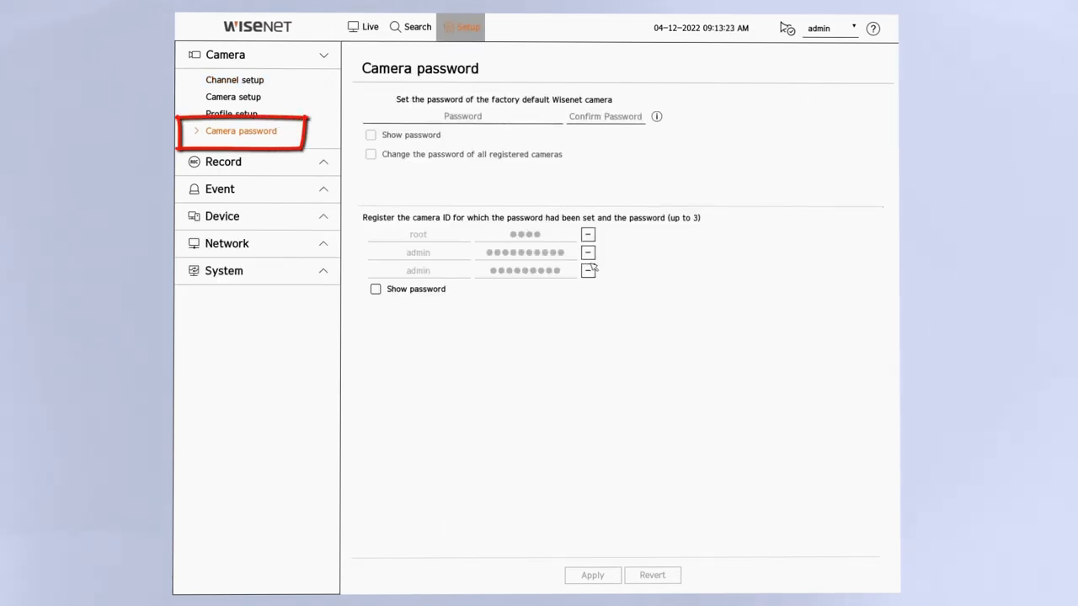
{"action": "left_click", "coordinate": [234, 79]}
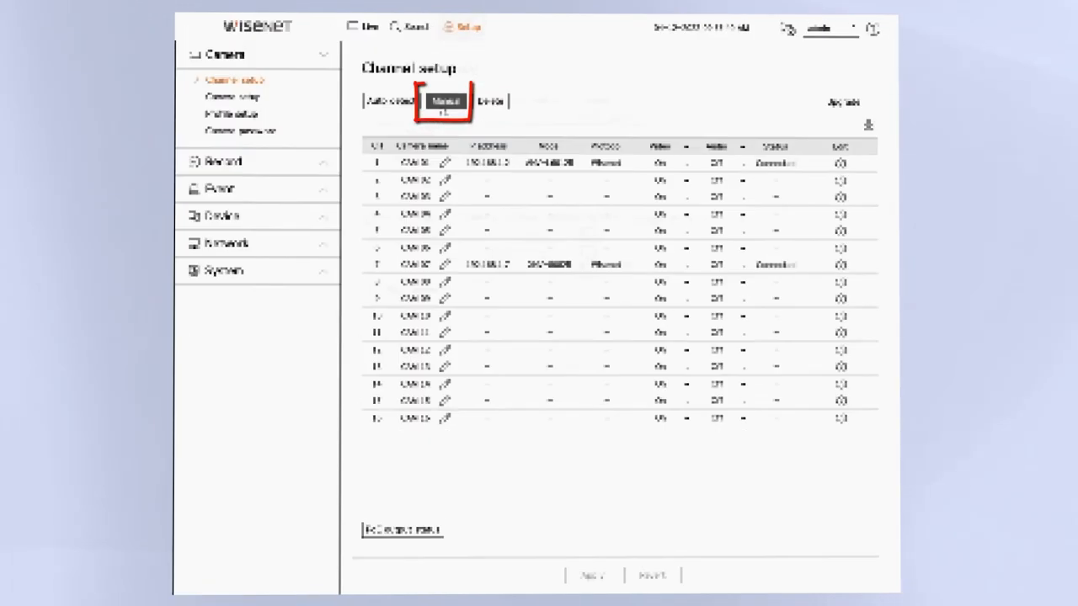
Manually register an ONVIF camera at IP address 192.168.1.3.
{"action": "left_click", "coordinate": [446, 101]}
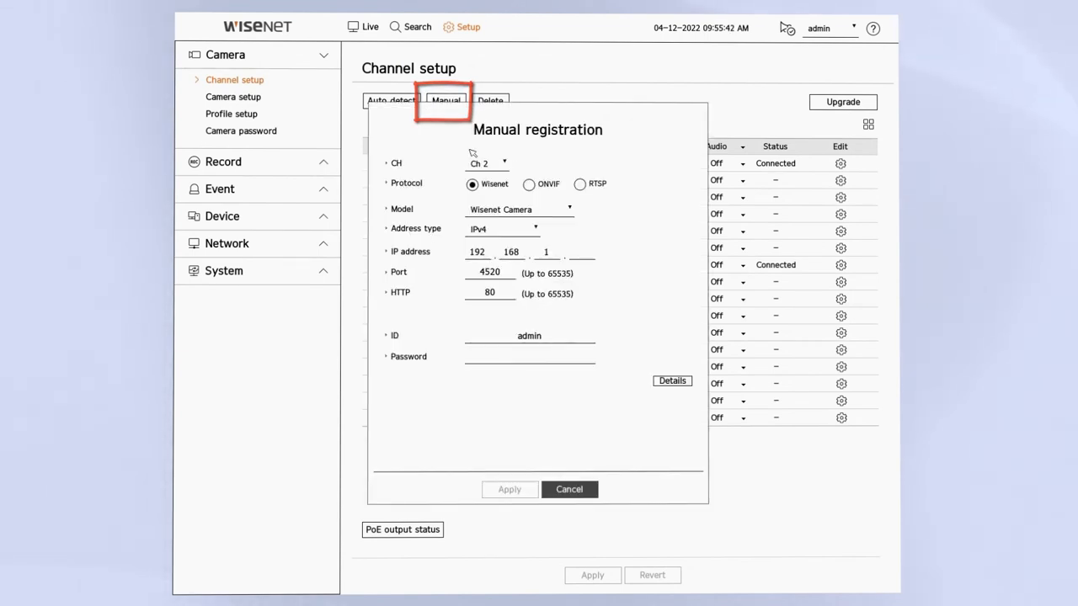
{"action": "left_click", "coordinate": [529, 184]}
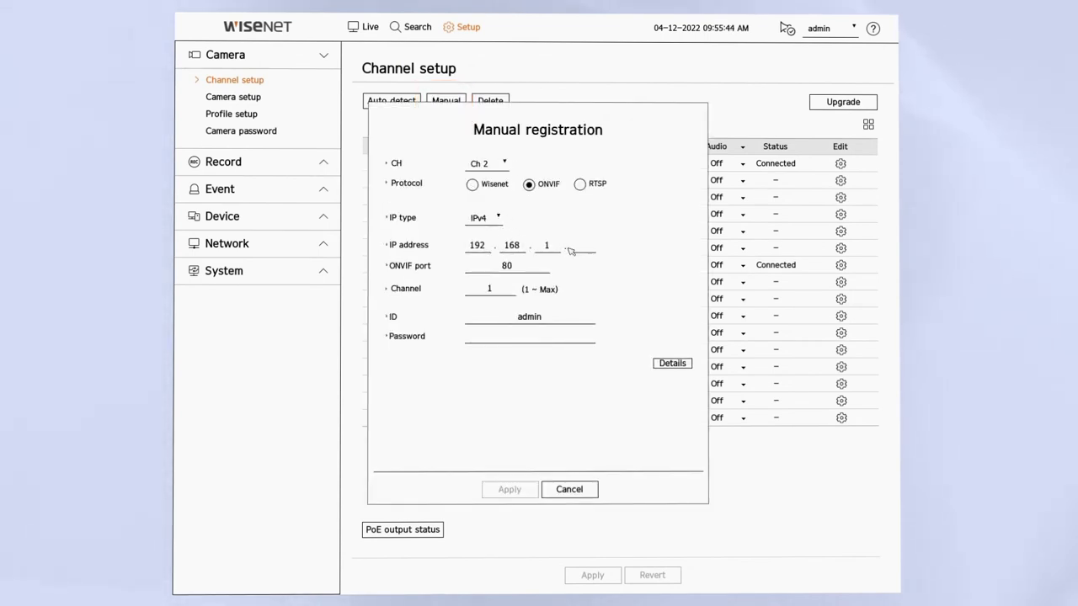
{"action": "left_click", "coordinate": [580, 245]}
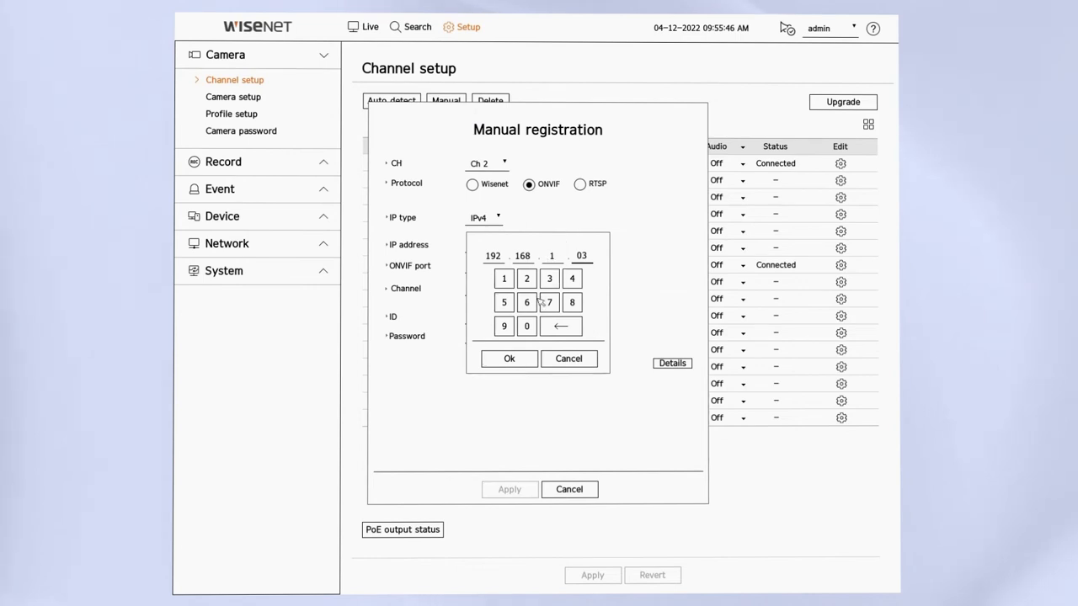
{"action": "left_click", "coordinate": [509, 358]}
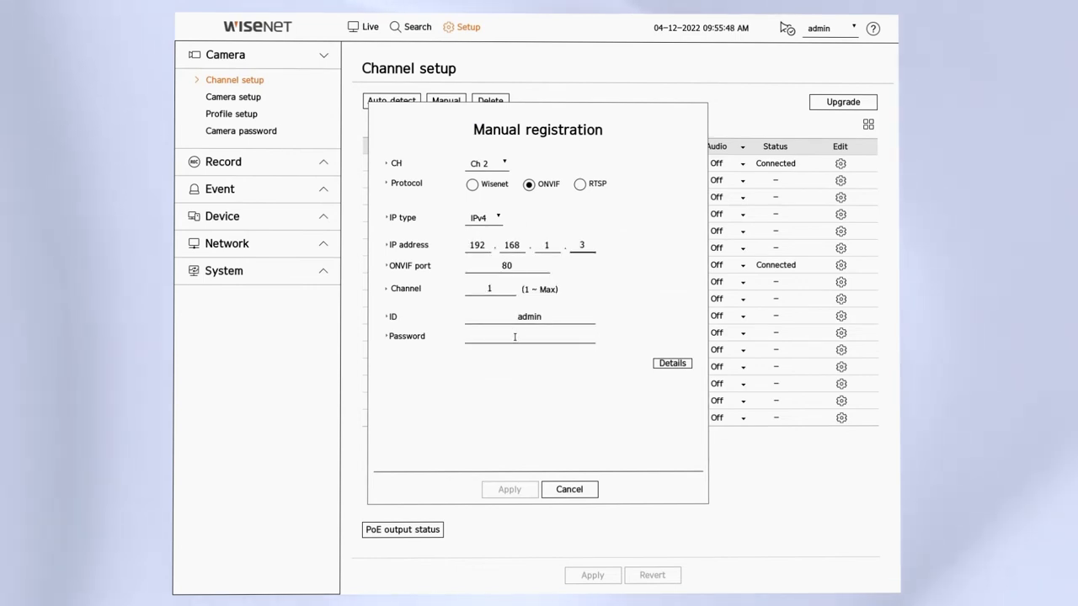
Enter the ONVIF camera's password and apply the manual registration.
{"action": "left_click", "coordinate": [529, 336]}
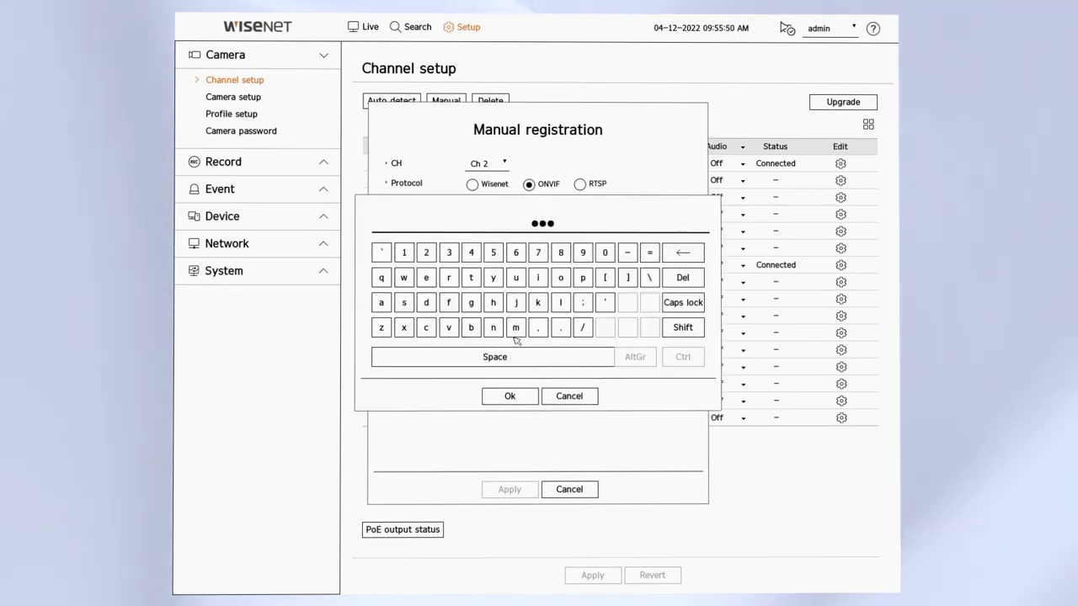
{"action": "left_click", "coordinate": [516, 328]}
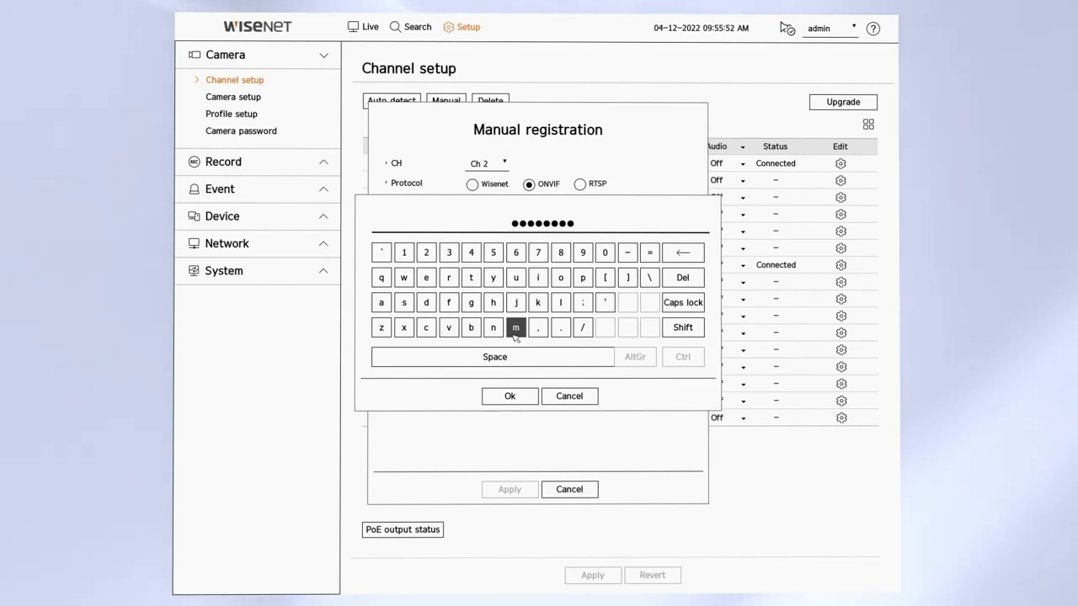
{"action": "left_click", "coordinate": [683, 326]}
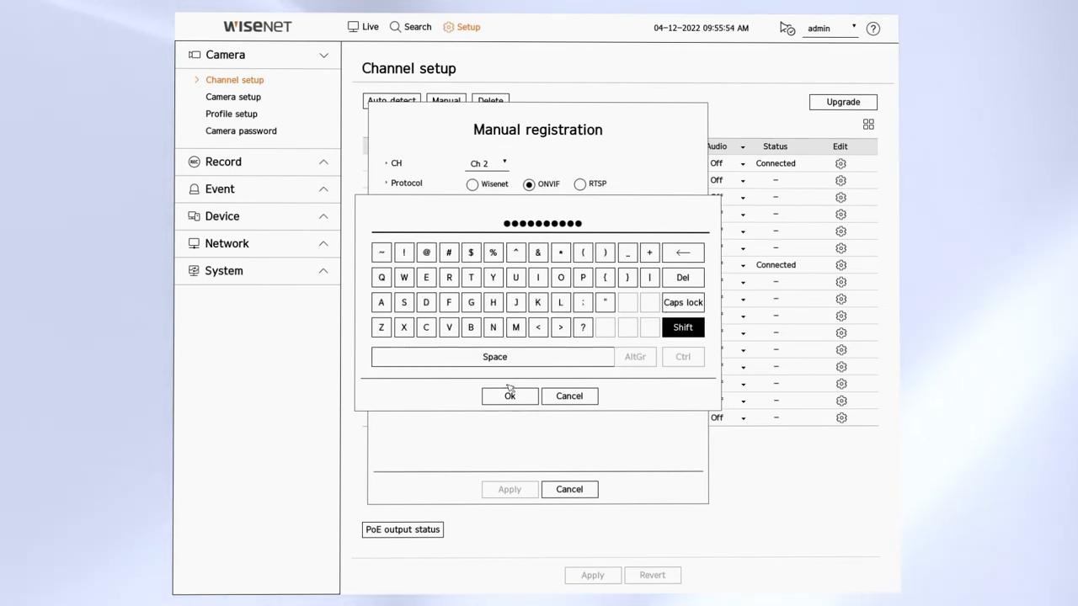
{"action": "left_click", "coordinate": [509, 396]}
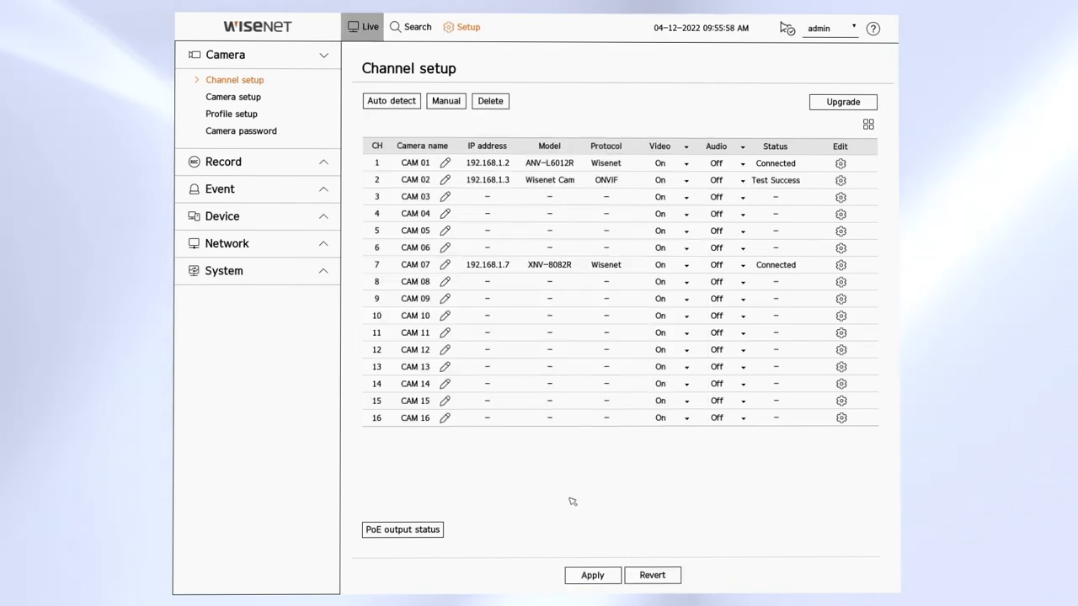
{"action": "left_click", "coordinate": [593, 575]}
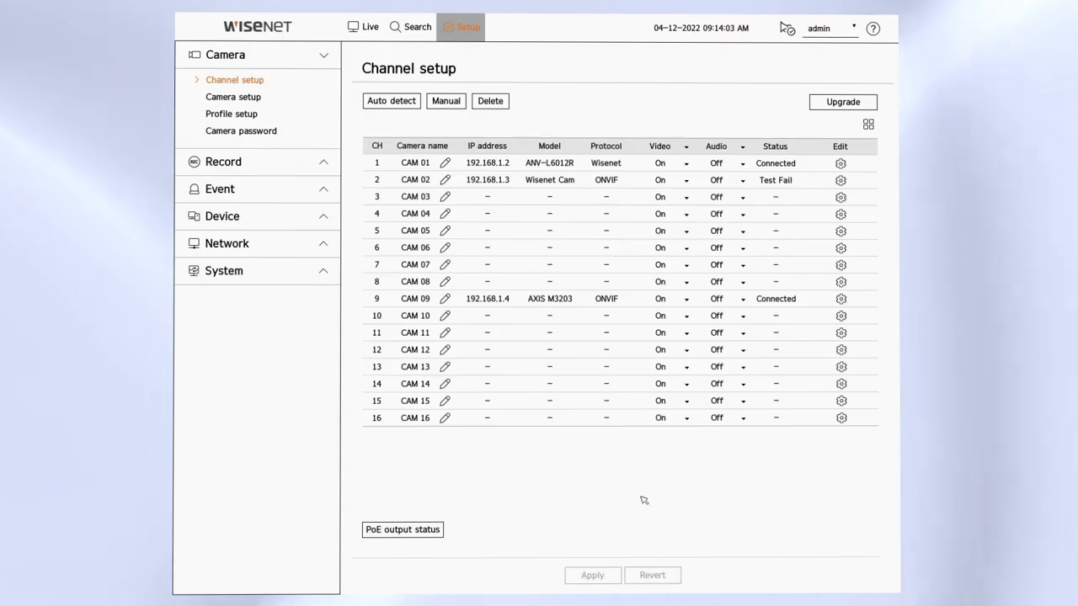
{"action": "left_click", "coordinate": [220, 188]}
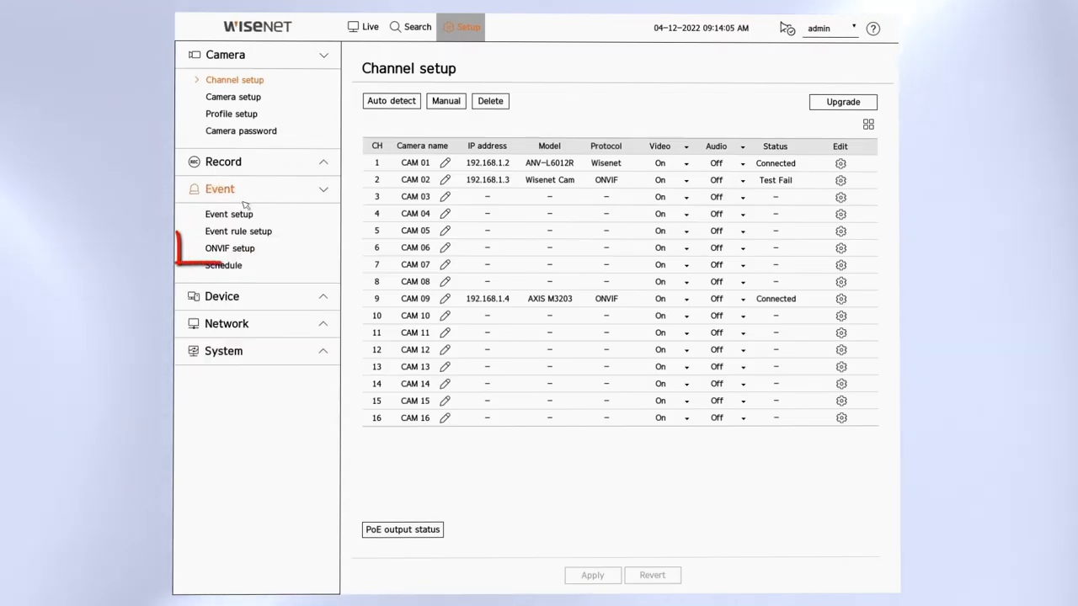
In ONVIF setup, map channel 09's VirtualInput and VirtualPort events to Alarm.
{"action": "left_click", "coordinate": [229, 248]}
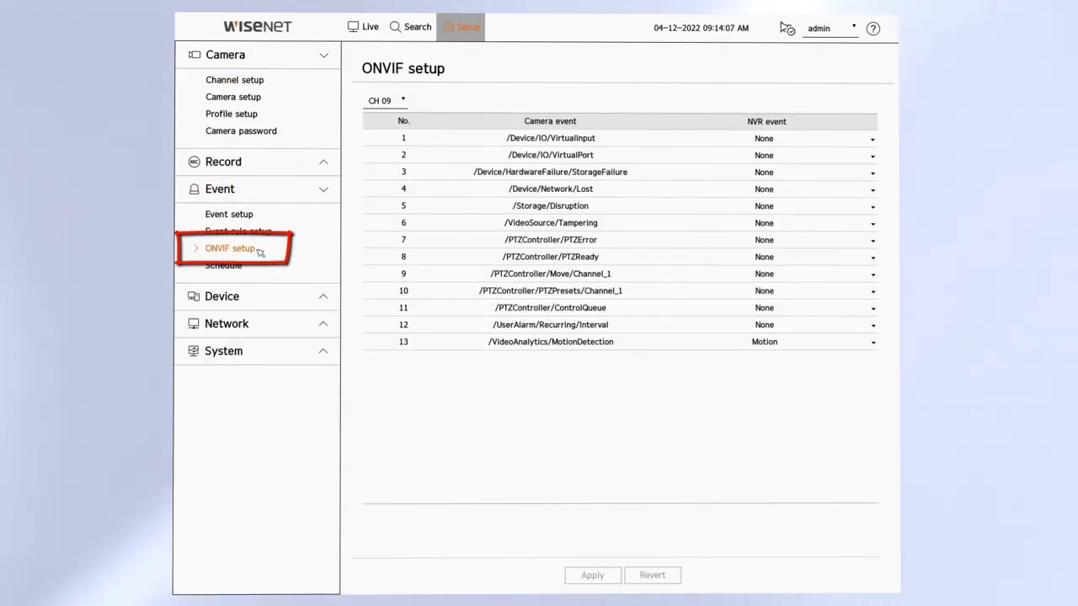
{"action": "mouse_move", "coordinate": [513, 124]}
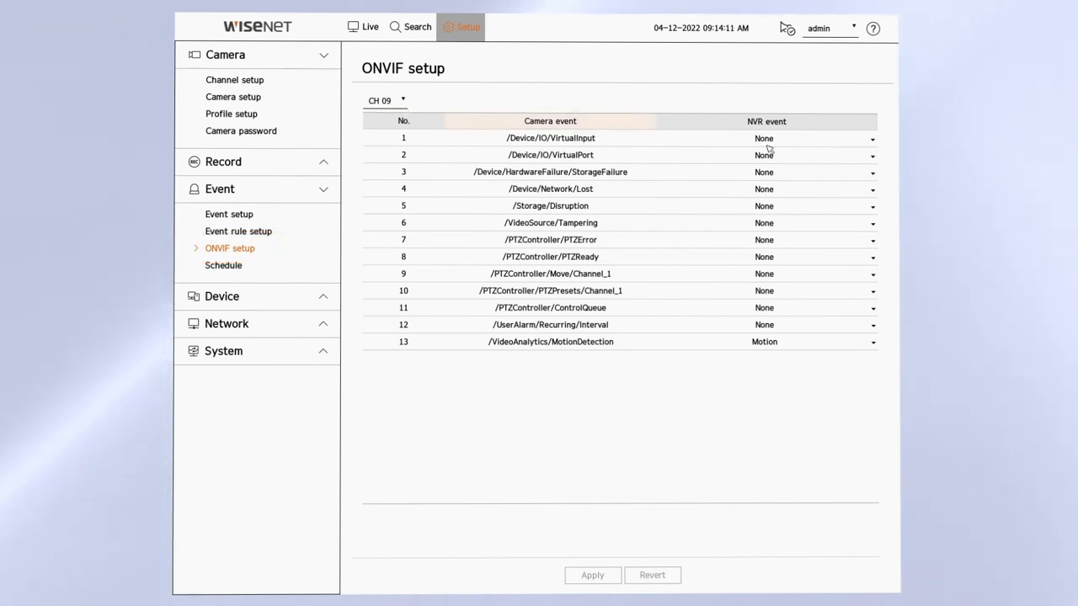
{"action": "left_click", "coordinate": [872, 155]}
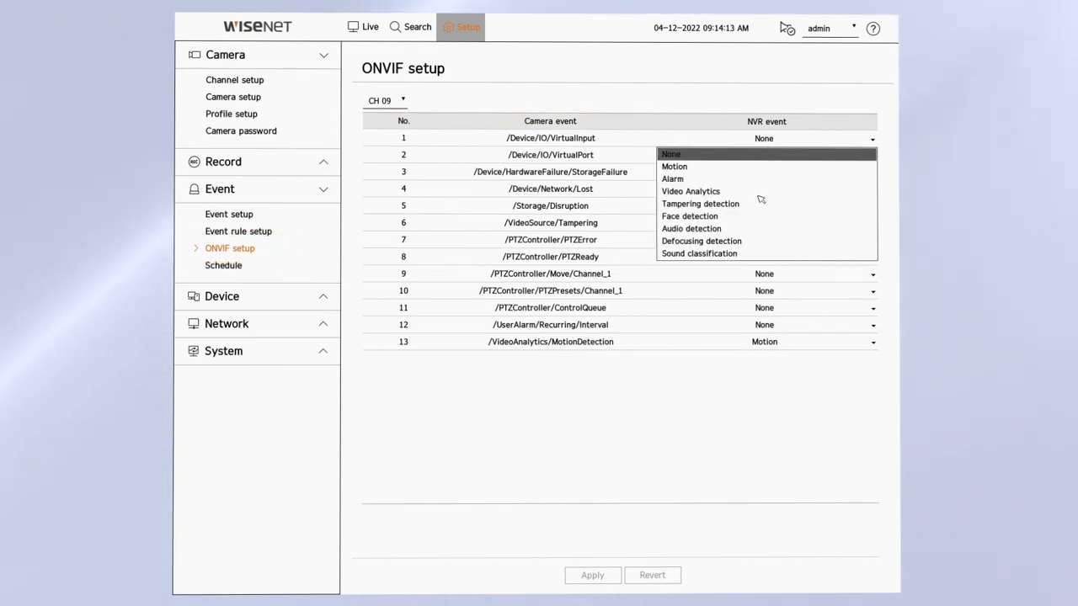
{"action": "mouse_move", "coordinate": [750, 185]}
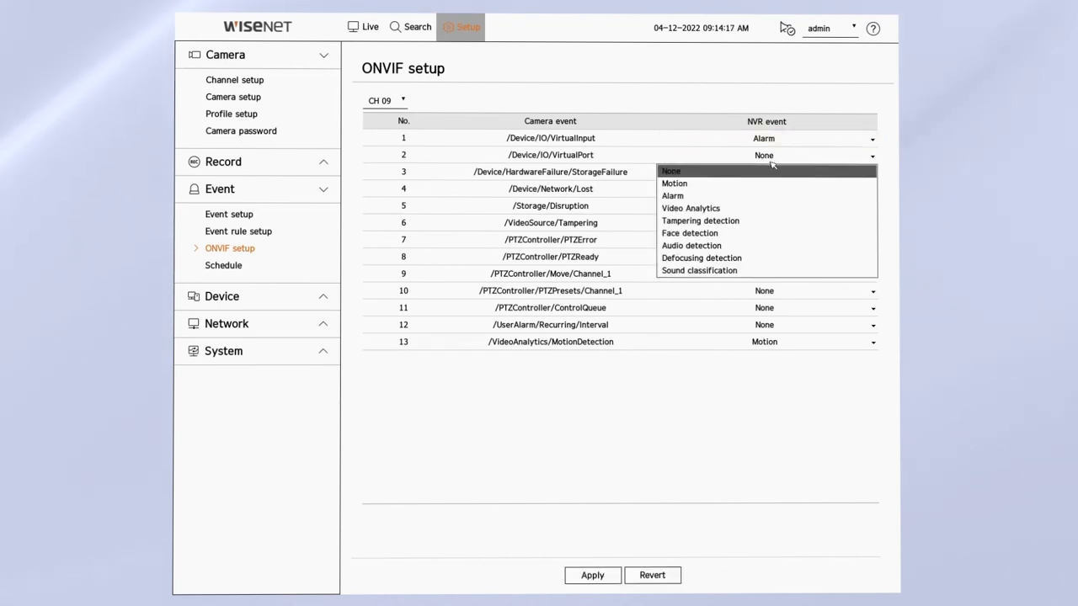
{"action": "left_click", "coordinate": [672, 195]}
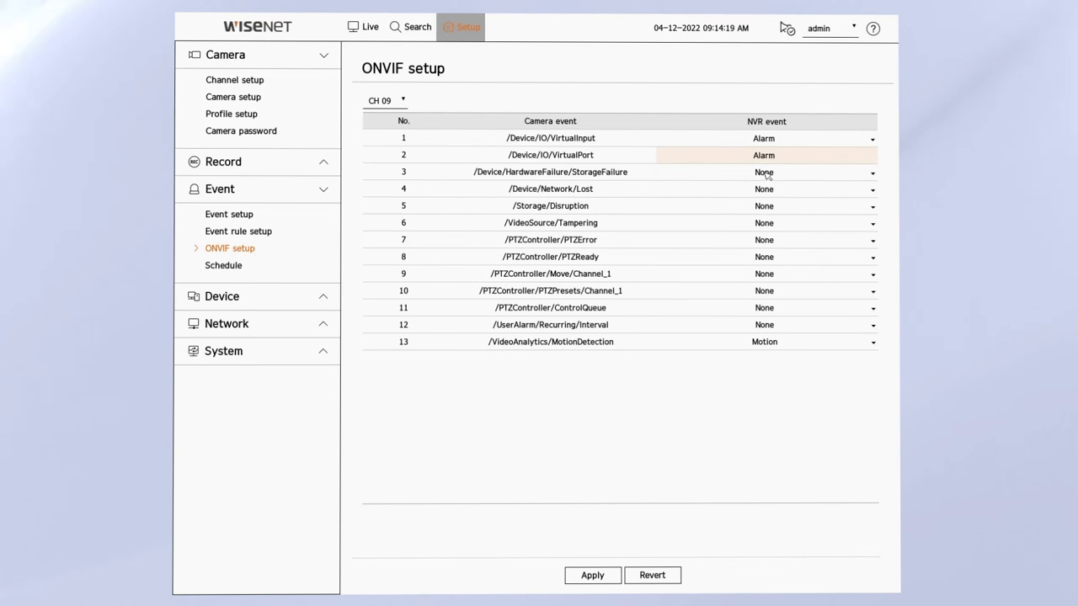
{"action": "mouse_move", "coordinate": [765, 189]}
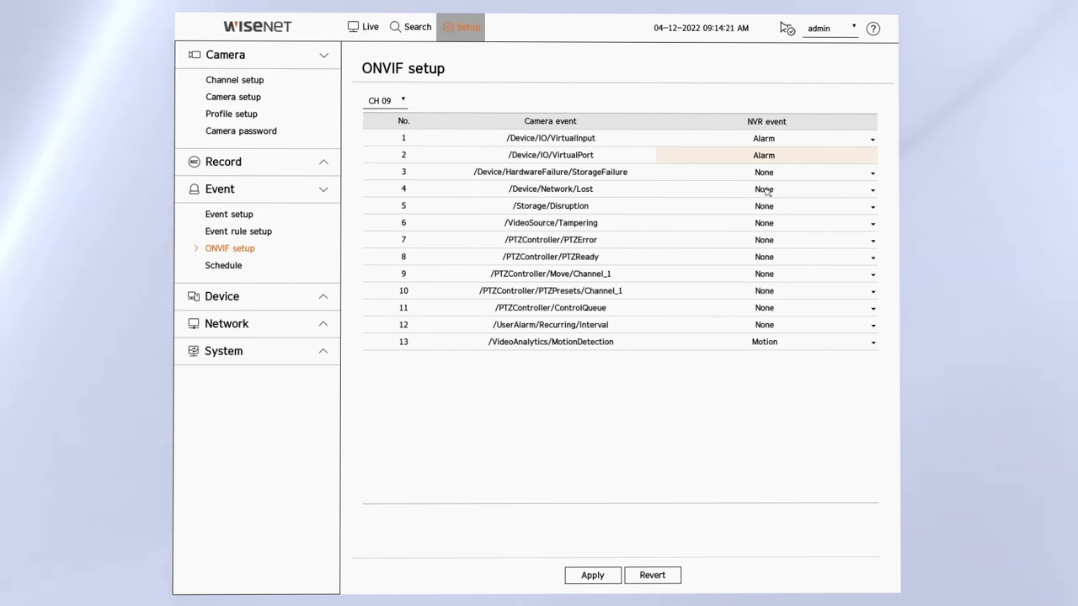
{"action": "left_click", "coordinate": [873, 190]}
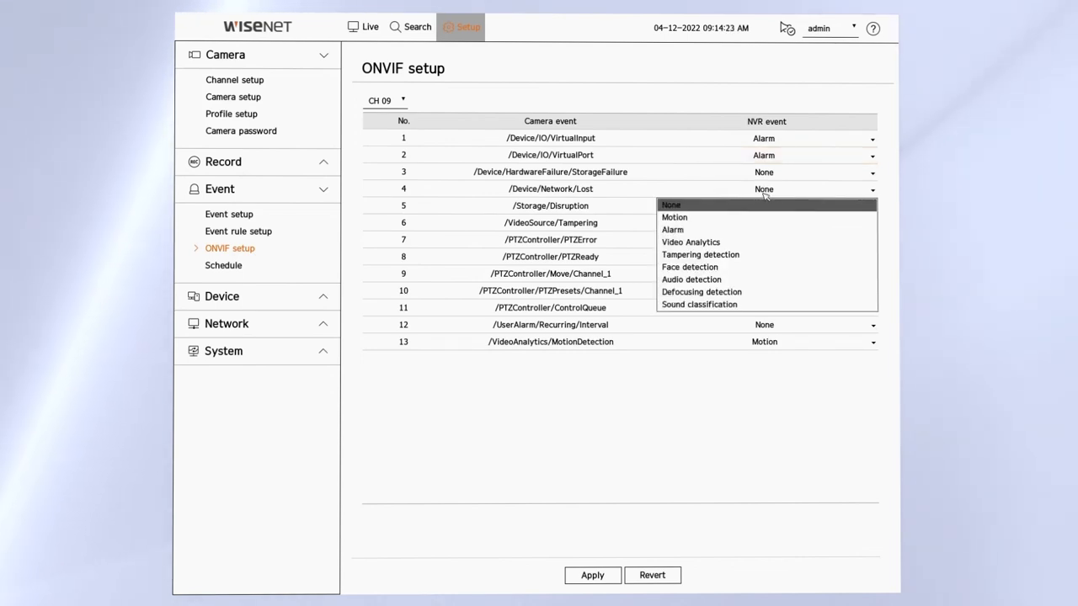
{"action": "left_click", "coordinate": [672, 204]}
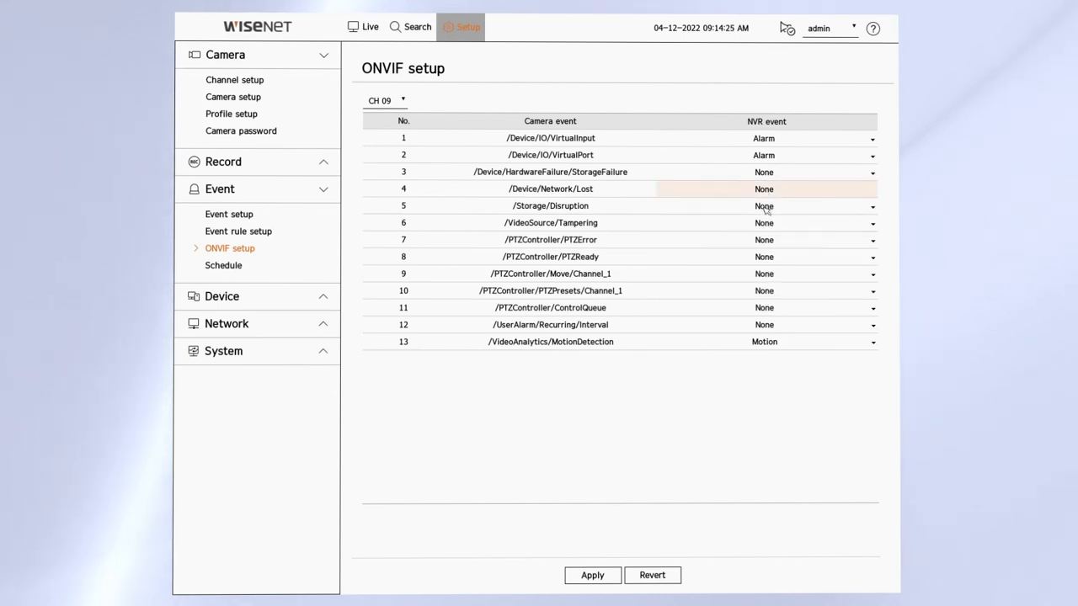